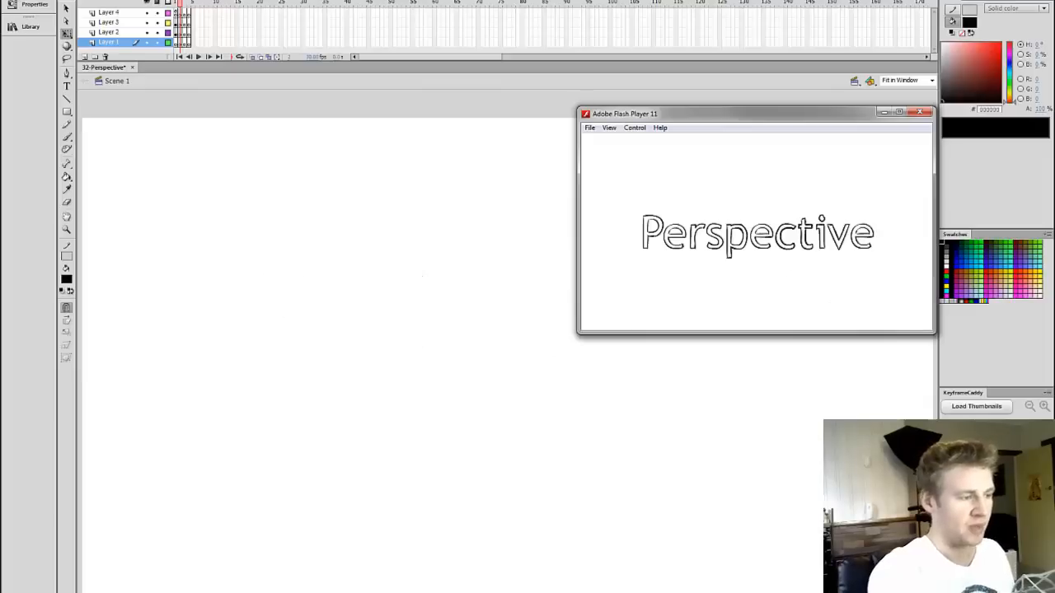
Close the Perspective preview and mark a vanishing point near the canvas centre with first guide lines.
left_click(926, 112)
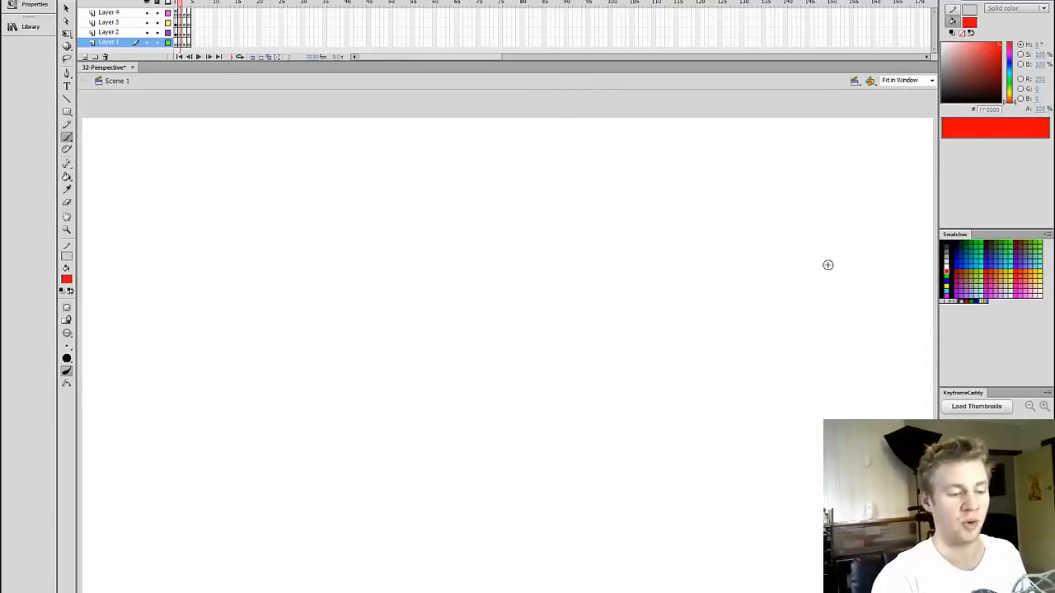
mouse_move(503, 334)
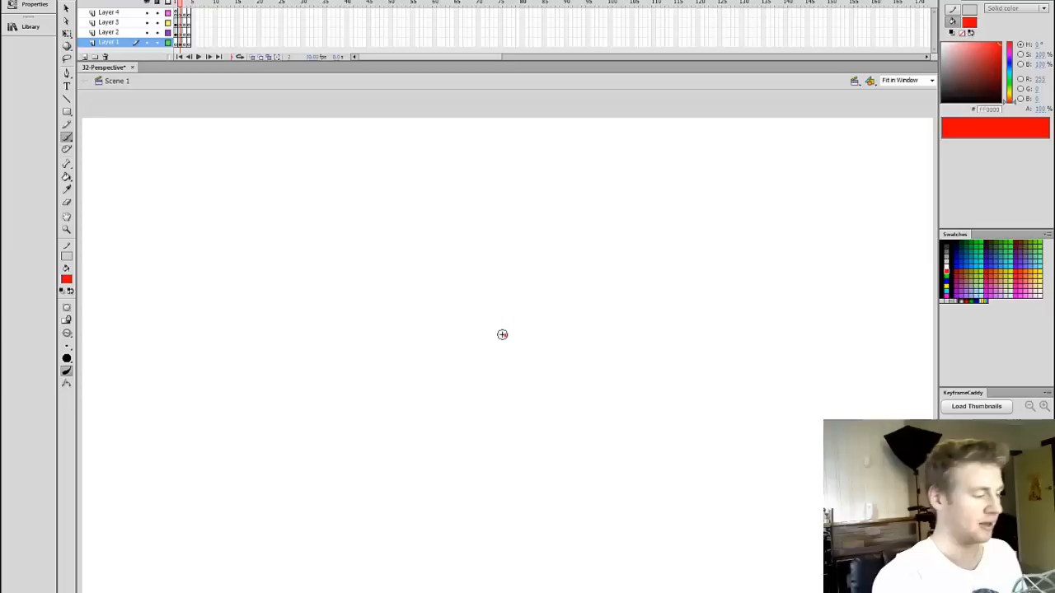
left_click(504, 336)
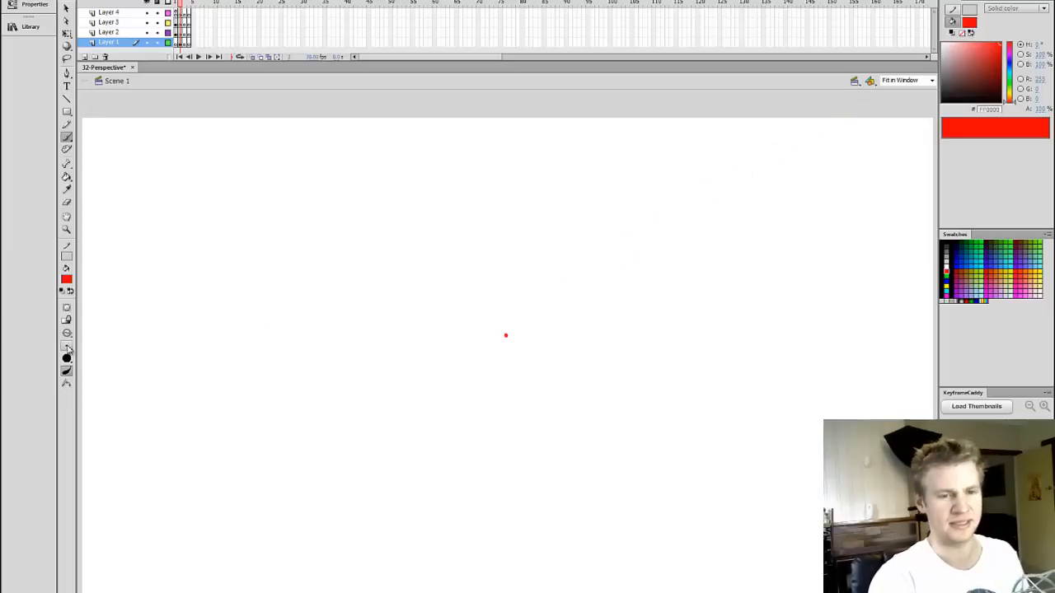
left_click_drag(504, 335, 791, 140)
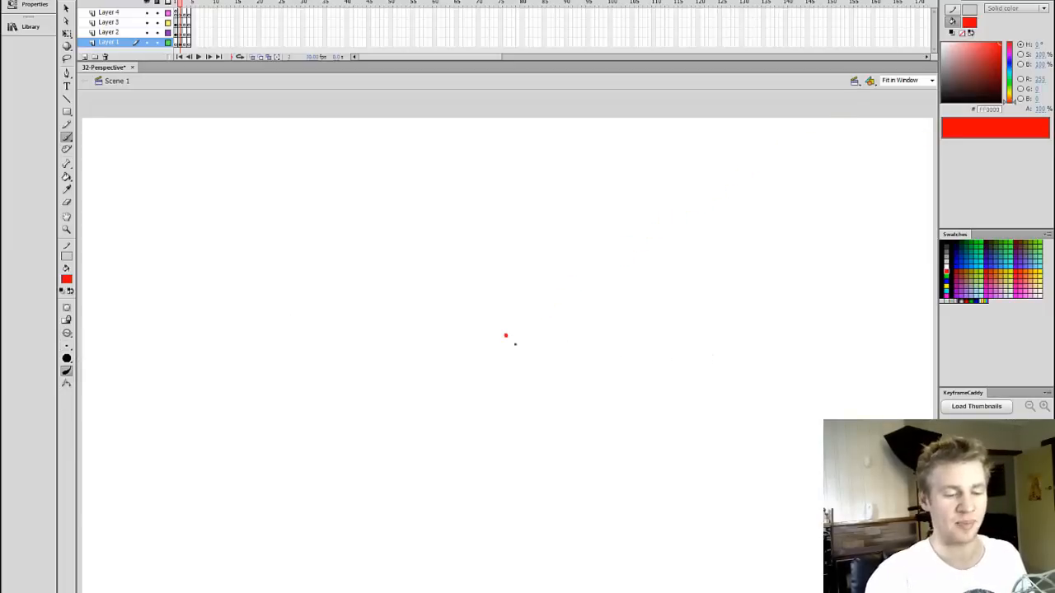
left_click_drag(504, 334, 793, 112)
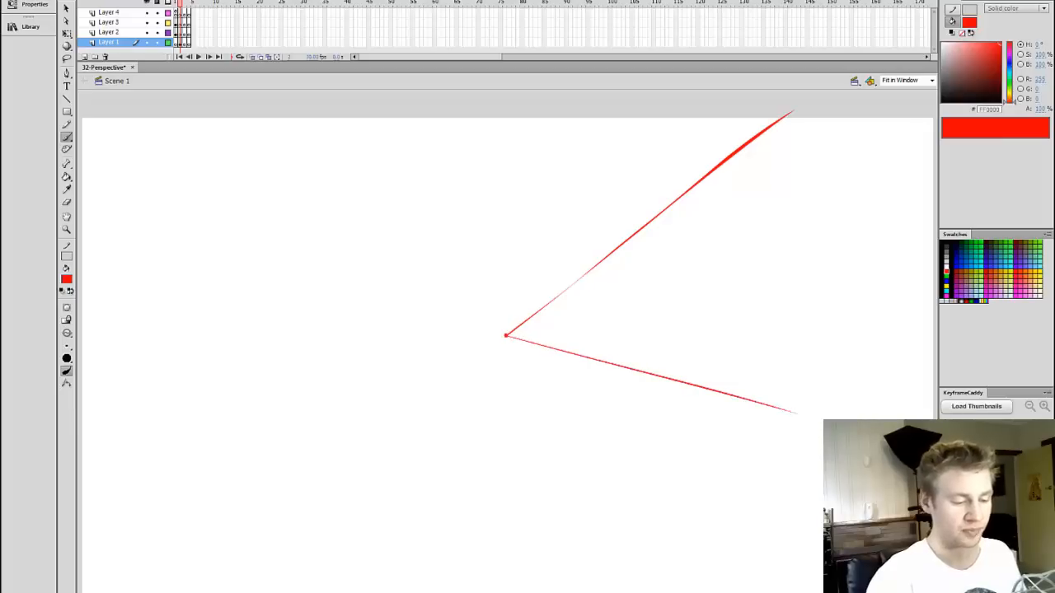
Add more guide lines radiating from the centre toward the lower and right edges.
left_click_drag(504, 336, 597, 530)
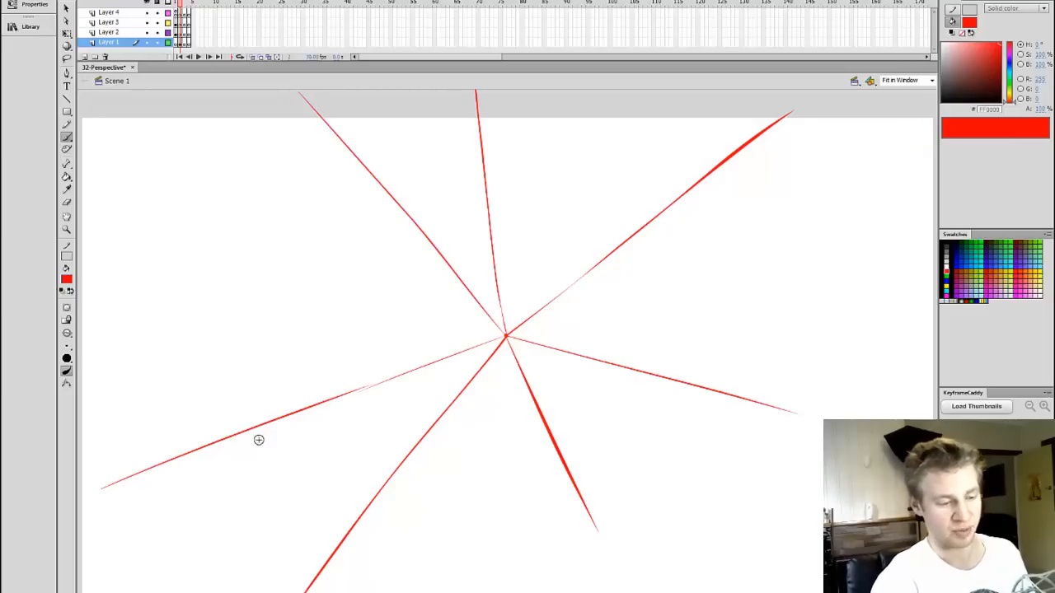
mouse_move(504, 334)
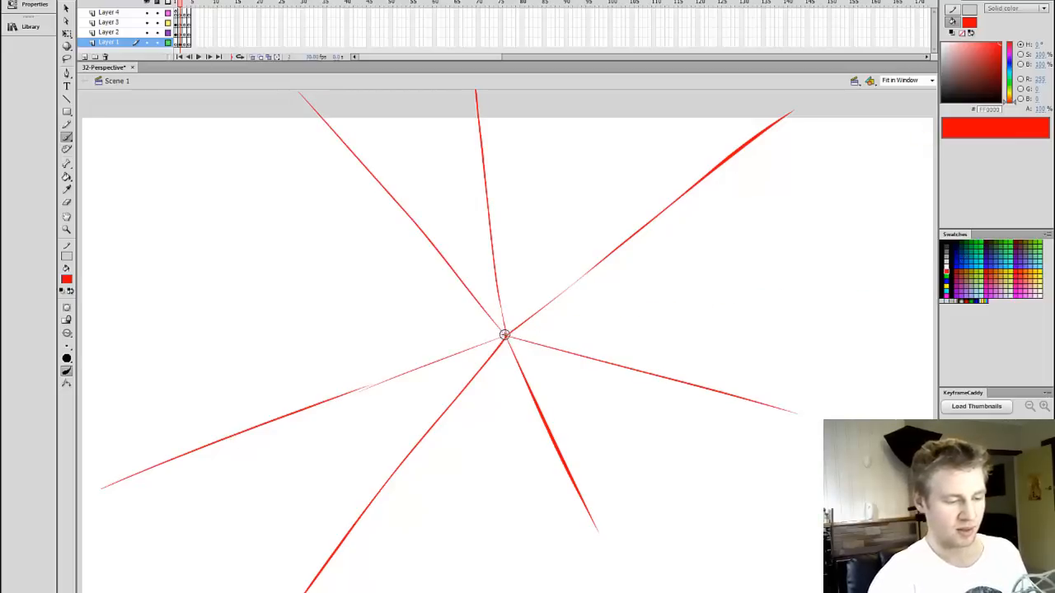
left_click_drag(504, 336, 930, 297)
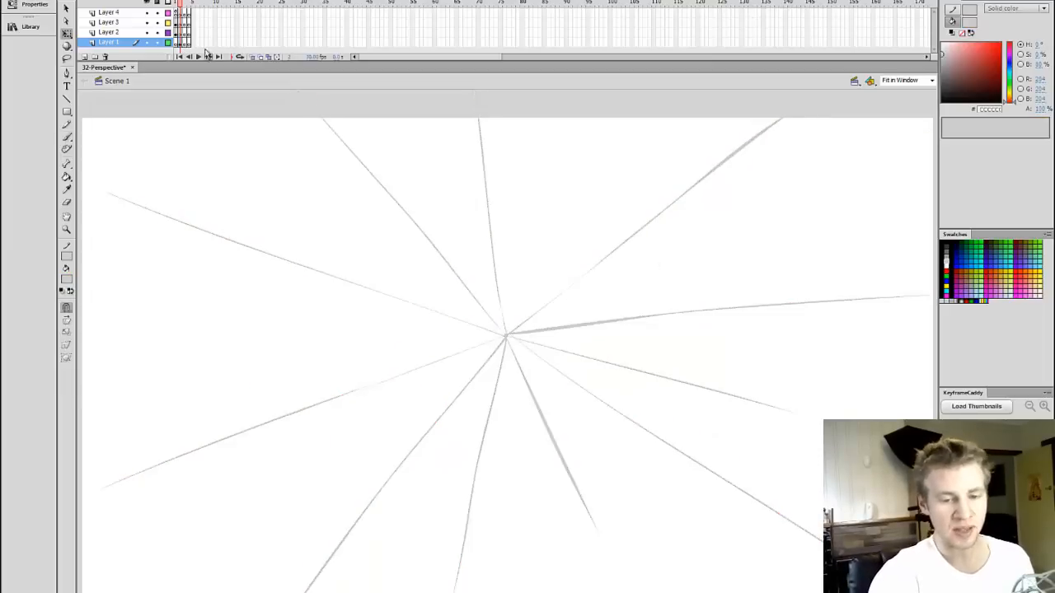
On a new layer, outline the upper-right square and start the small lower-right square in black.
left_click(108, 32)
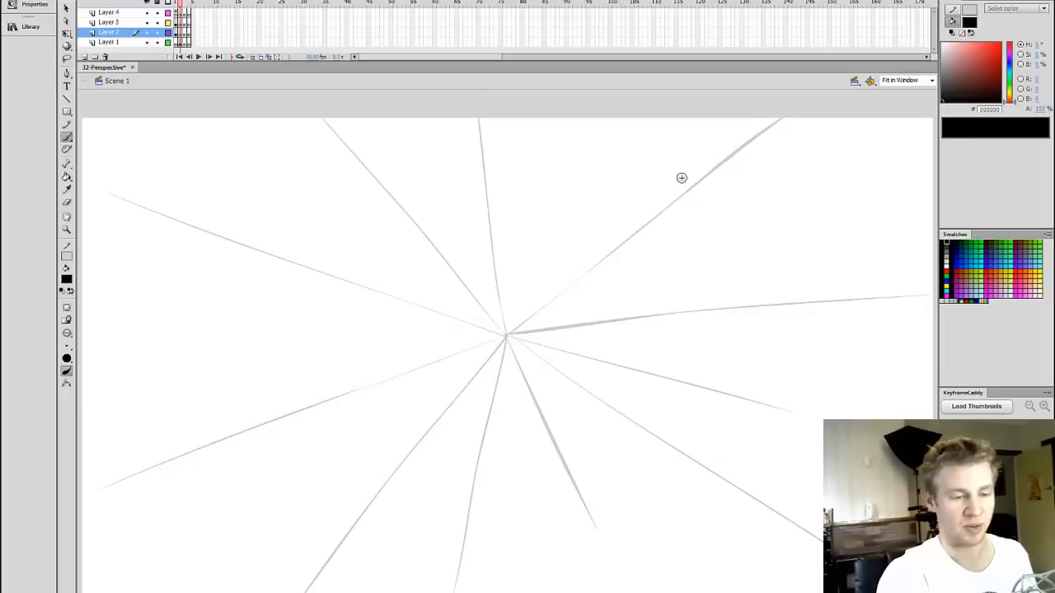
left_click_drag(667, 174, 762, 174)
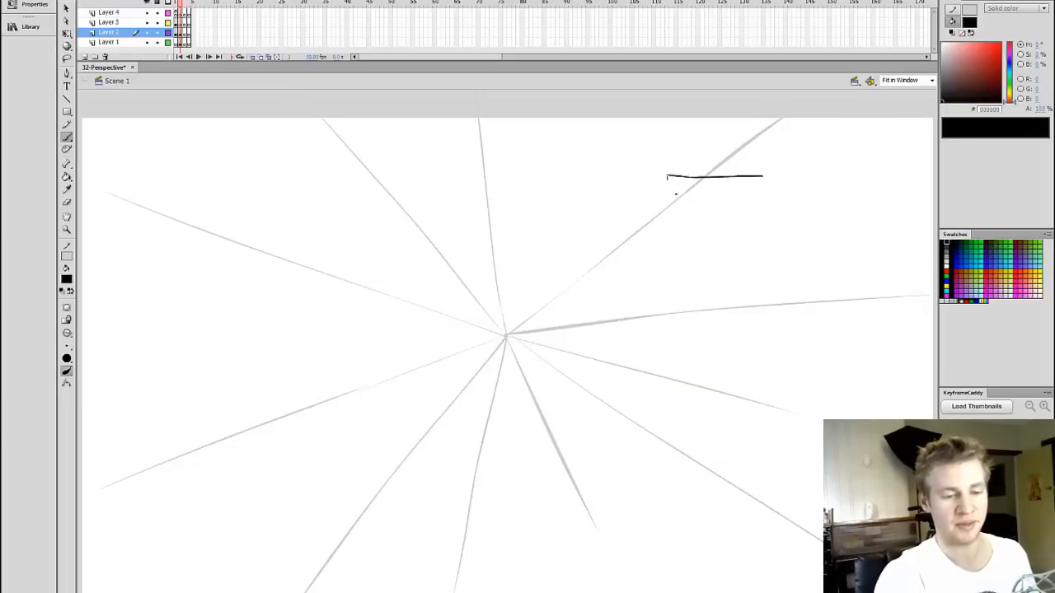
left_click_drag(667, 175, 765, 267)
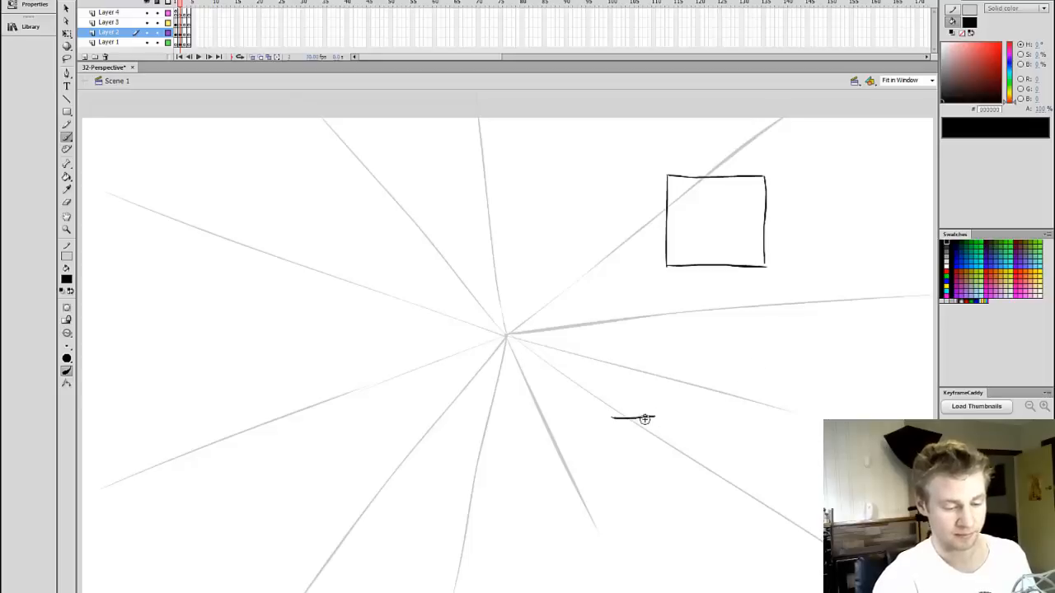
left_click_drag(612, 419, 658, 458)
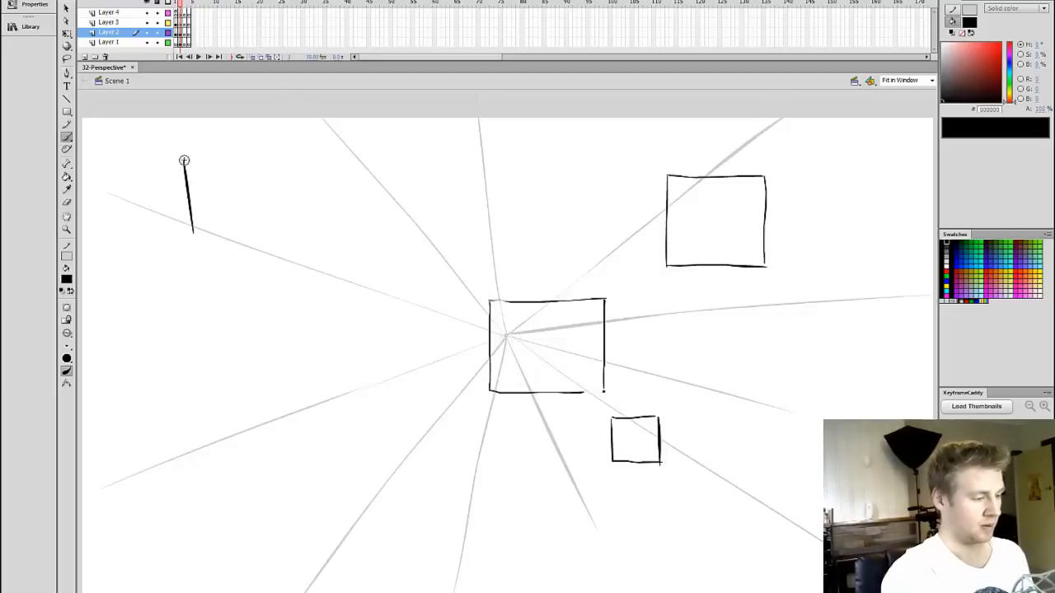
Outline the upper-left rectangle over the guide lines.
left_click_drag(184, 158, 284, 159)
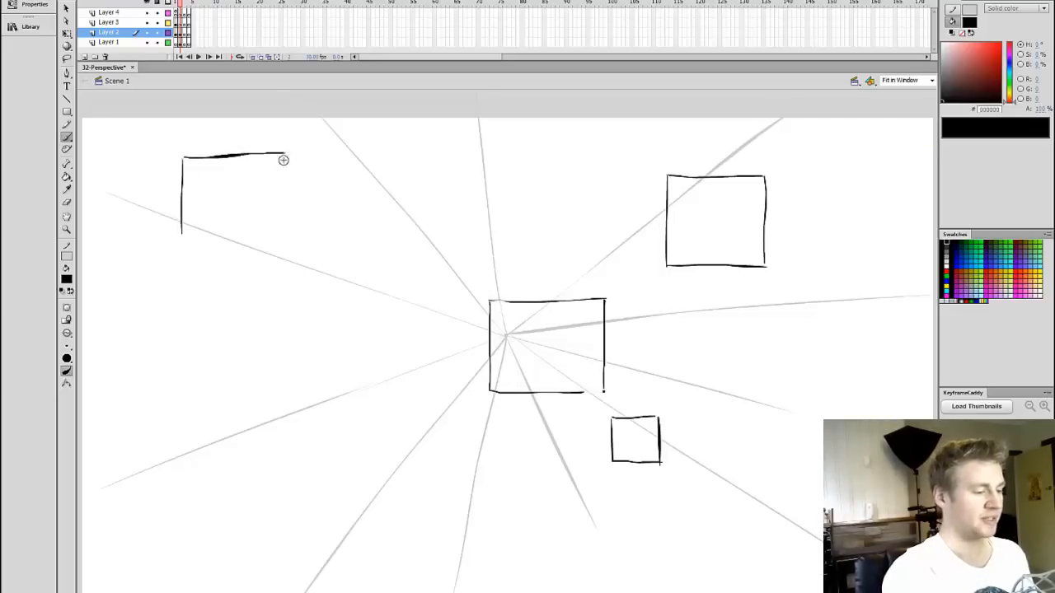
left_click_drag(283, 160, 275, 231)
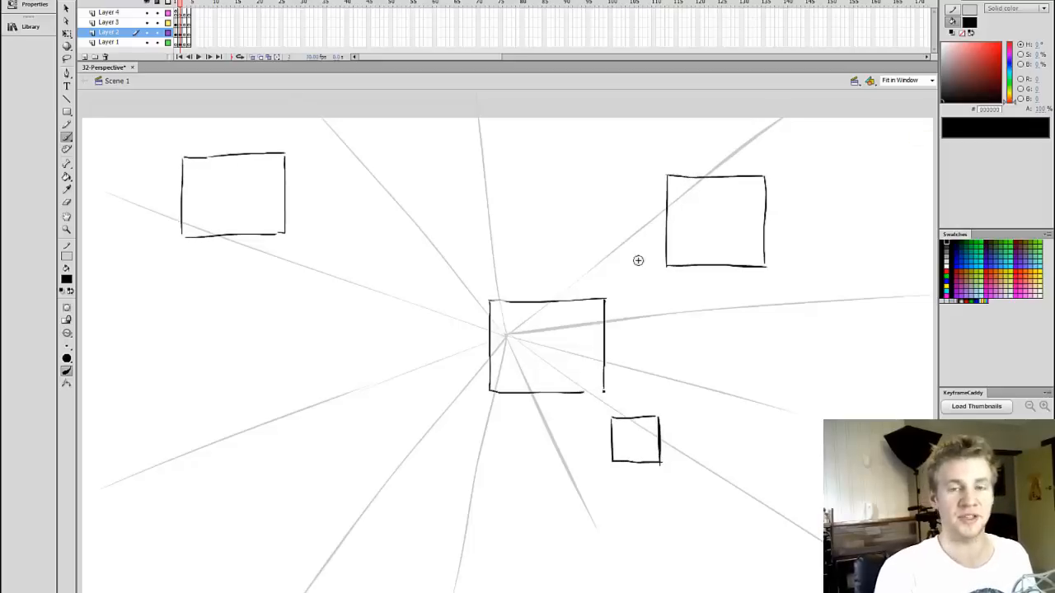
mouse_move(659, 376)
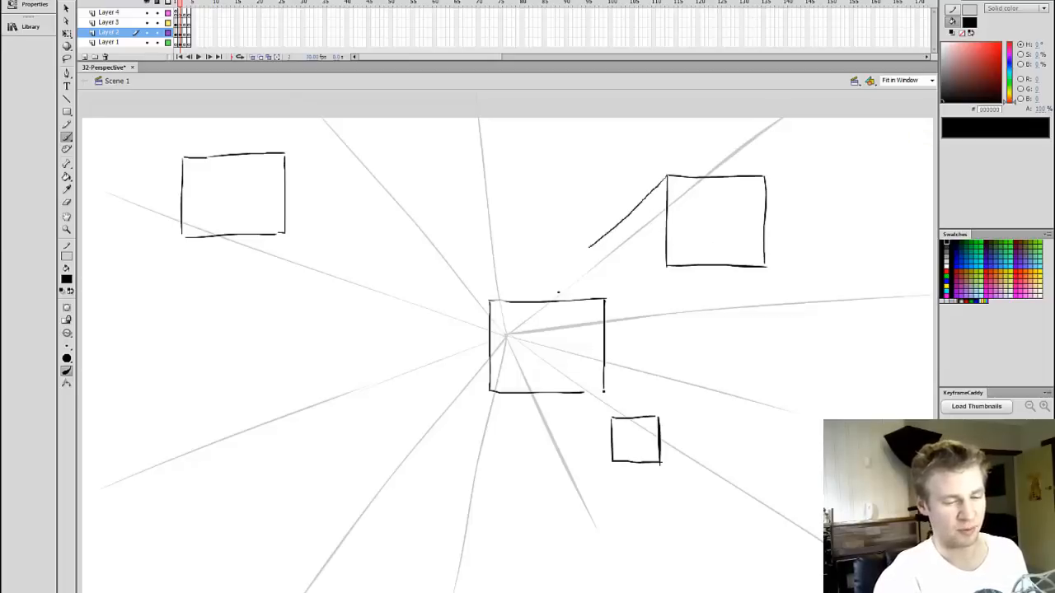
Draw the upper-right square's receding edges and bottom face toward the vanishing point.
left_click(666, 165)
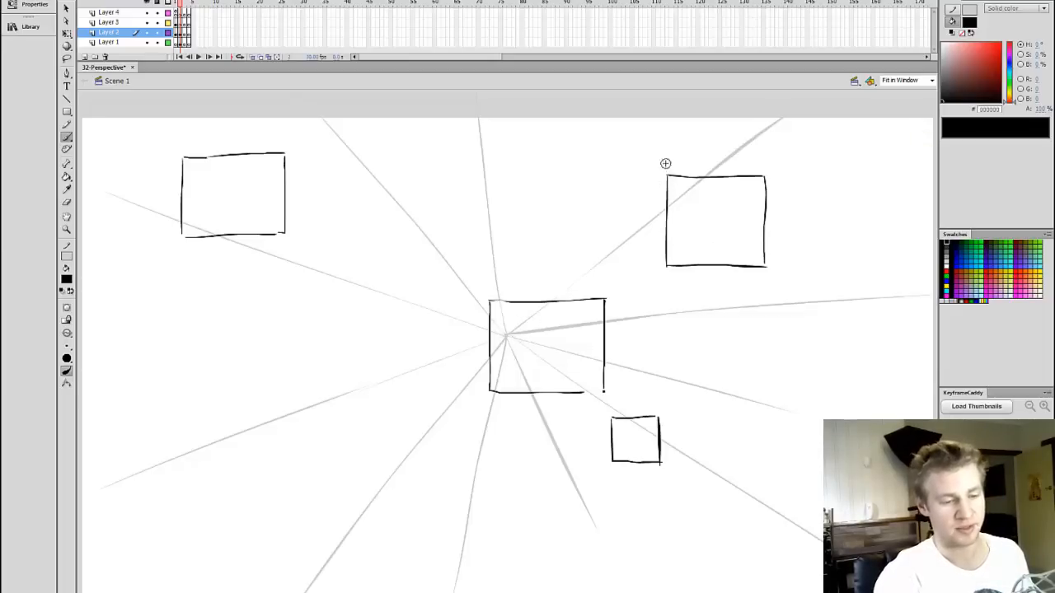
left_click_drag(666, 165, 620, 264)
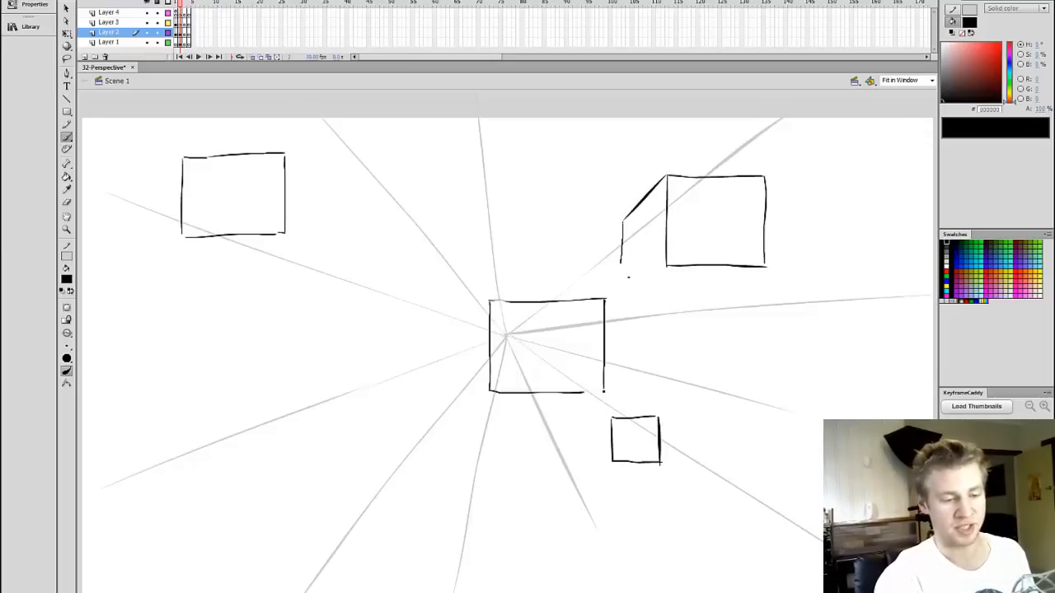
mouse_move(666, 266)
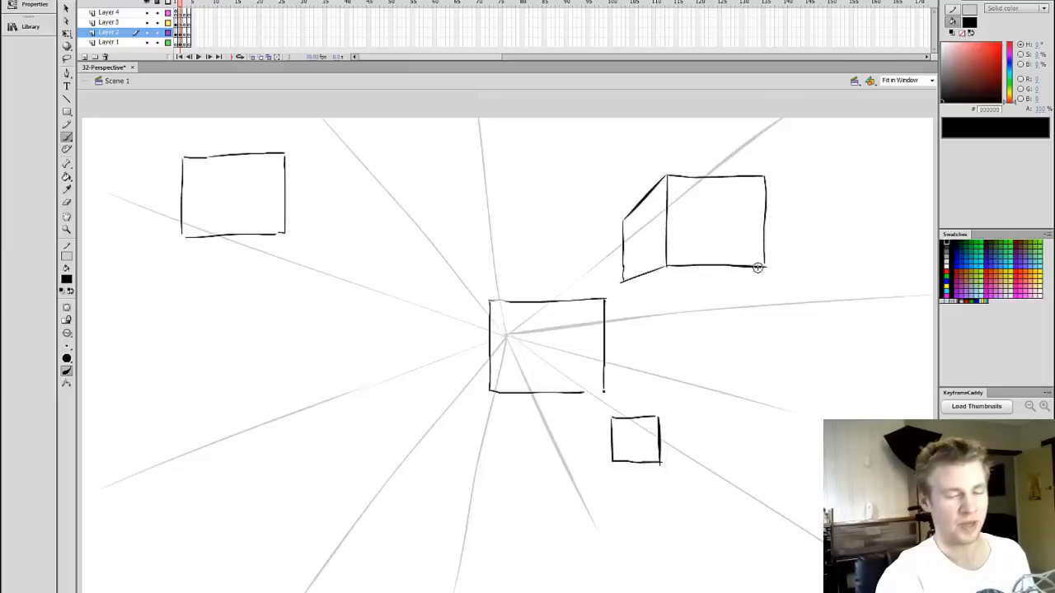
left_click_drag(623, 277, 756, 271)
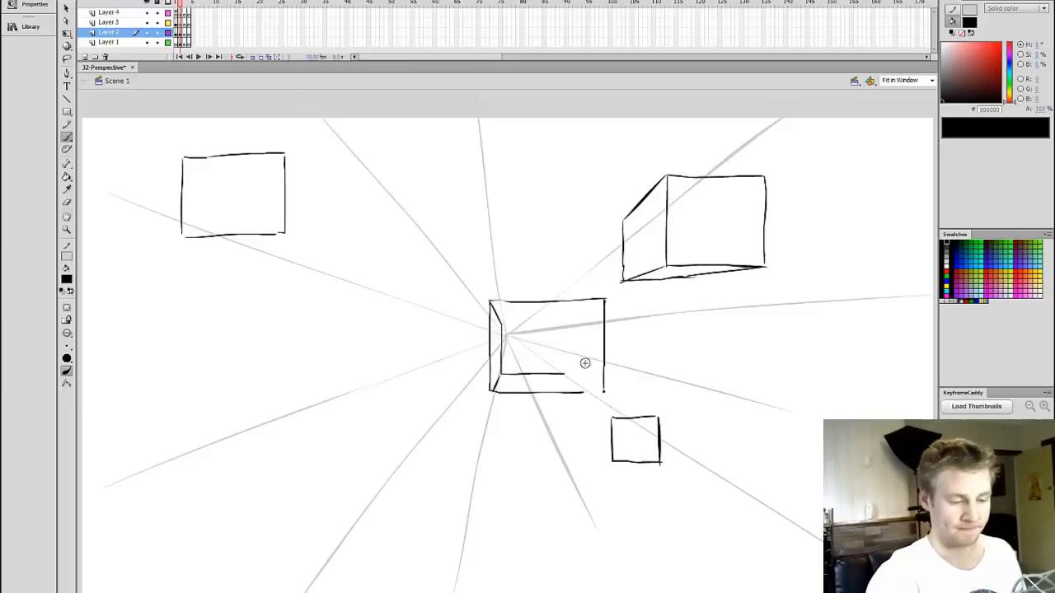
key("shift")
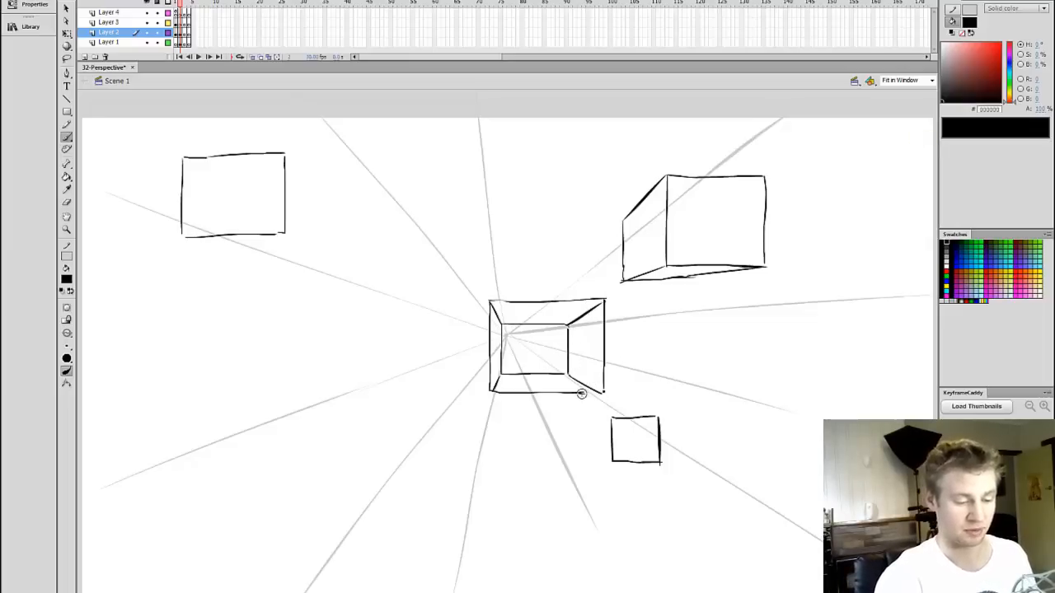
mouse_move(610, 422)
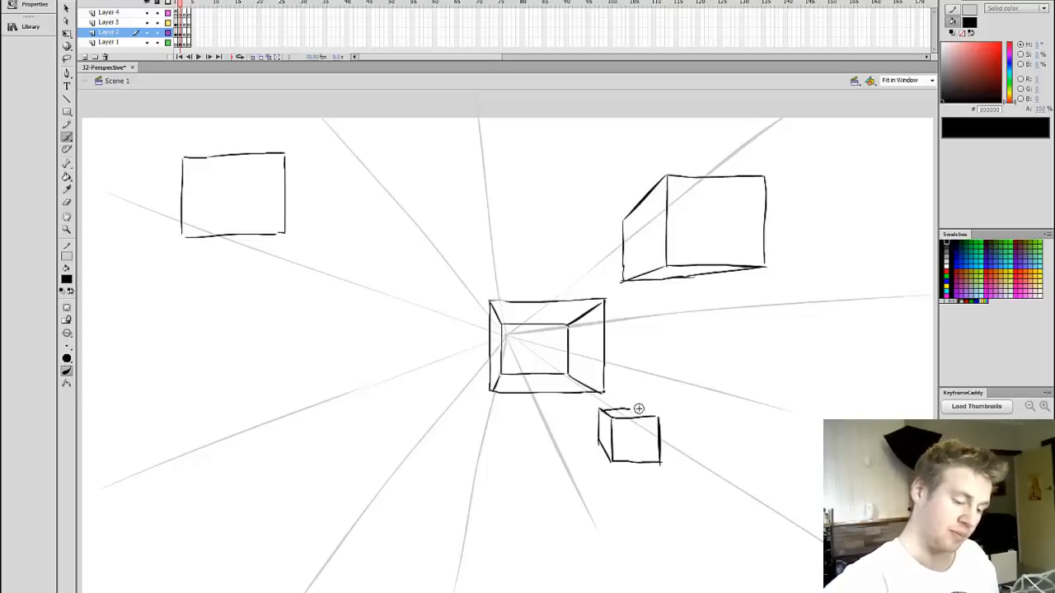
mouse_move(643, 399)
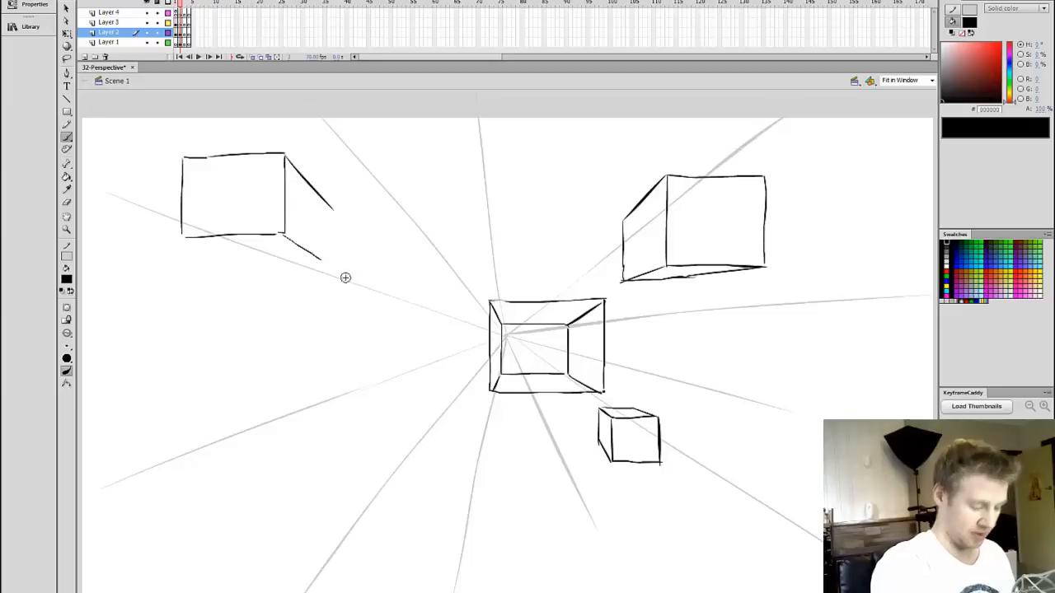
mouse_move(295, 244)
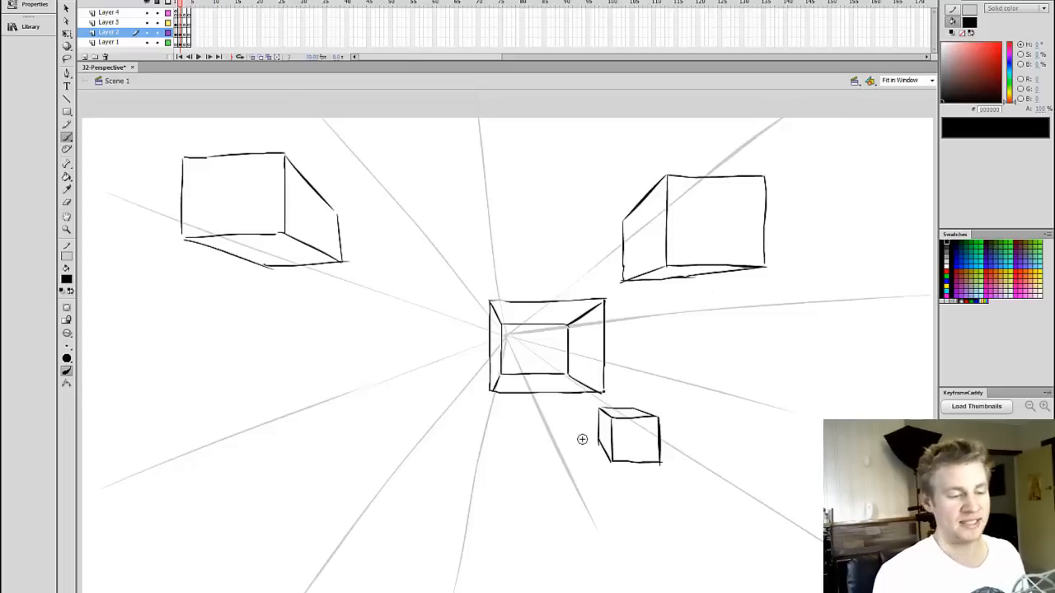
mouse_move(476, 428)
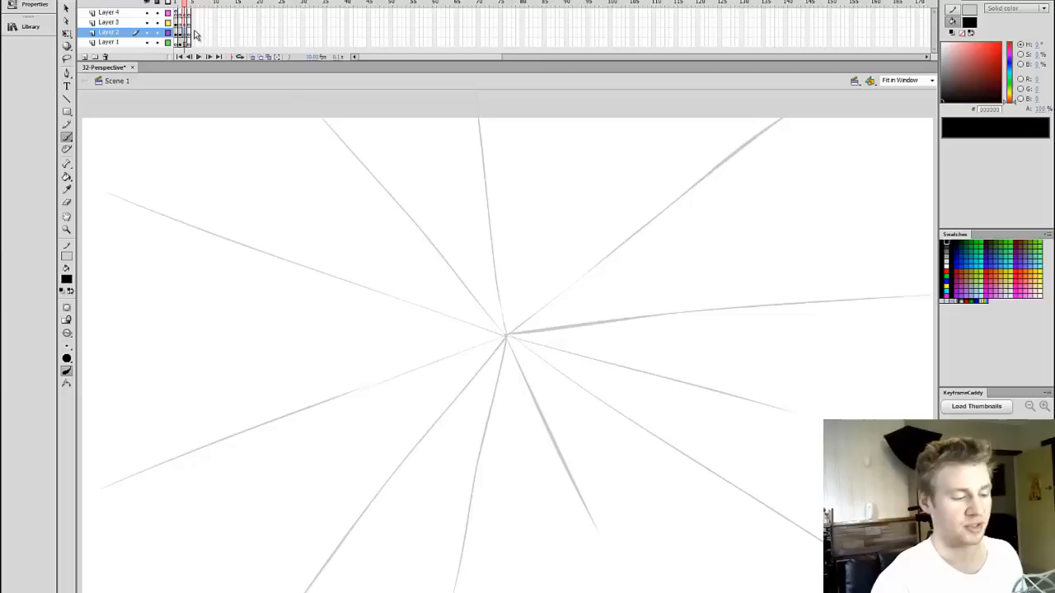
Draw the road edge line from the vanishing point out to the canvas bottom-left.
left_click_drag(503, 337, 427, 382)
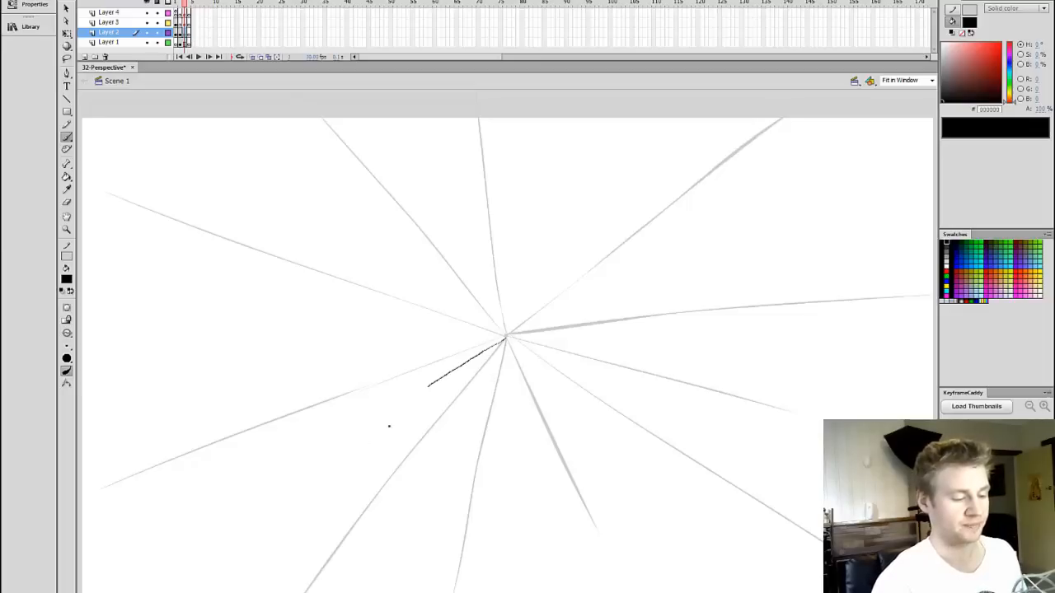
left_click_drag(428, 383, 294, 474)
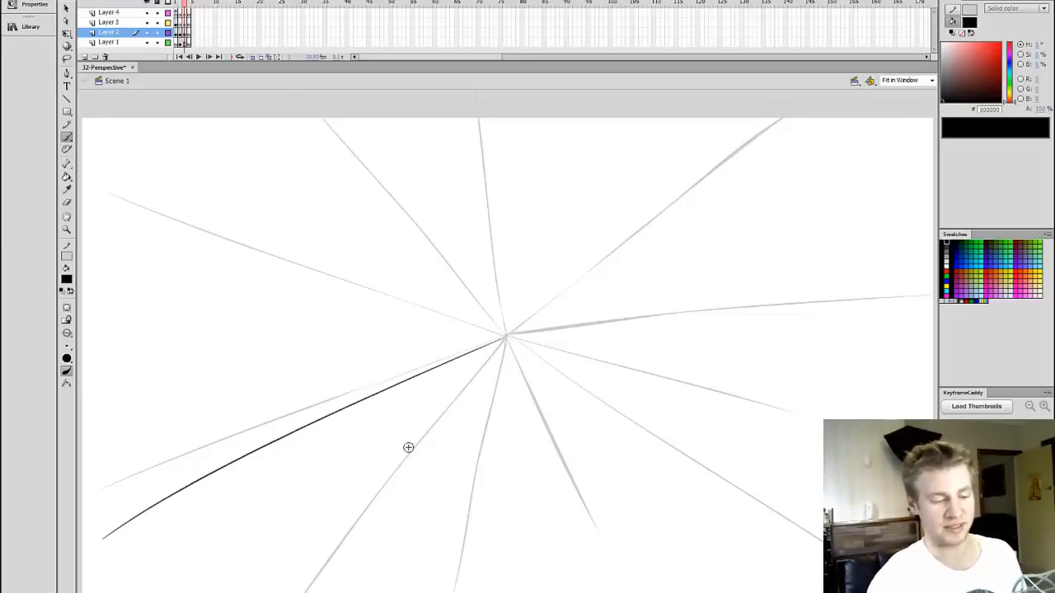
mouse_move(511, 340)
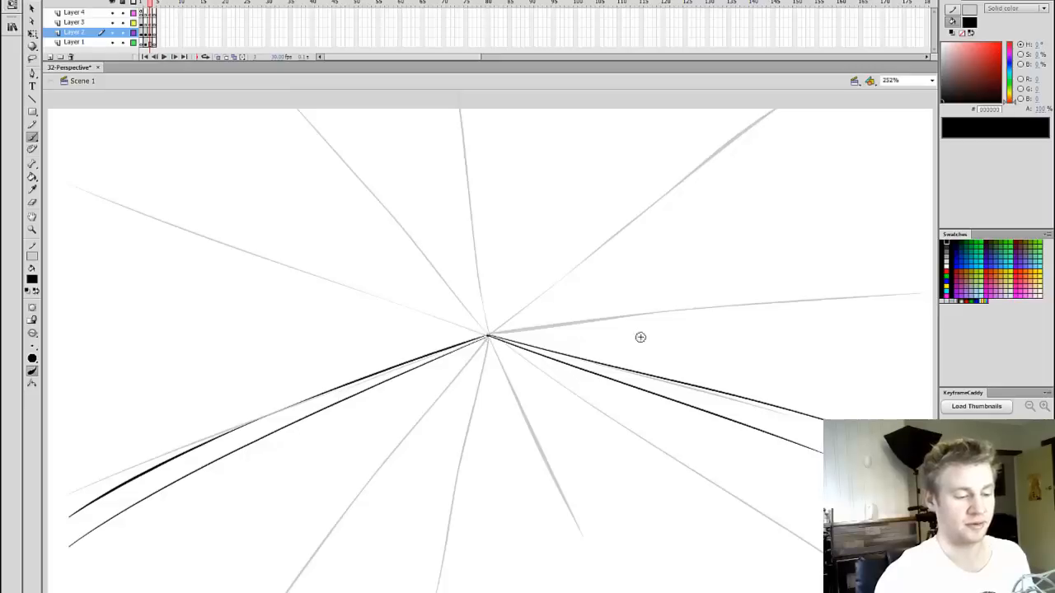
mouse_move(512, 330)
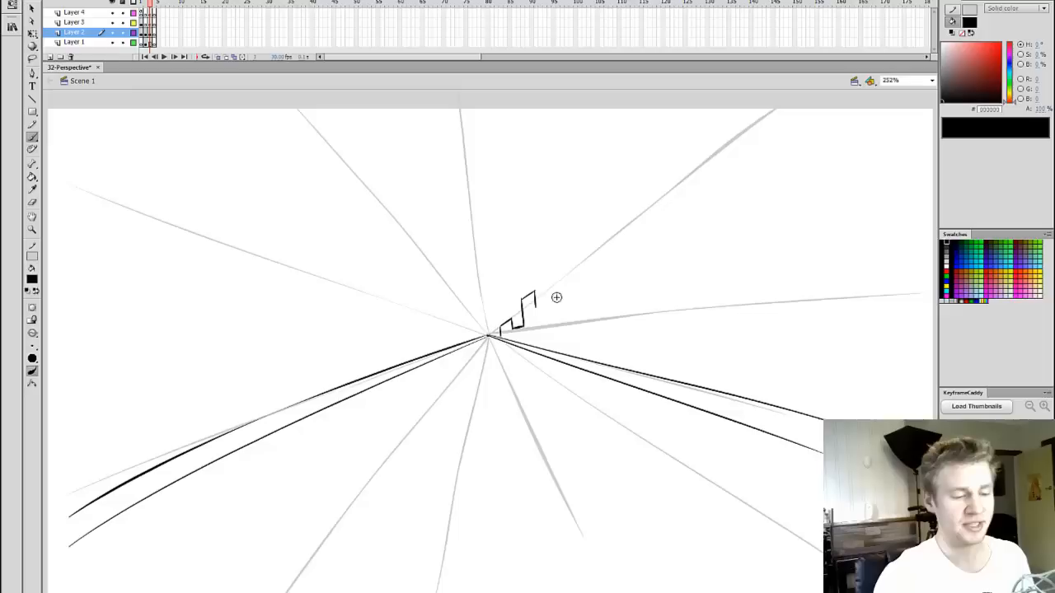
Draw the stepped rooflines of the distant buildings, then switch the colour to red.
left_click_drag(536, 303, 551, 244)
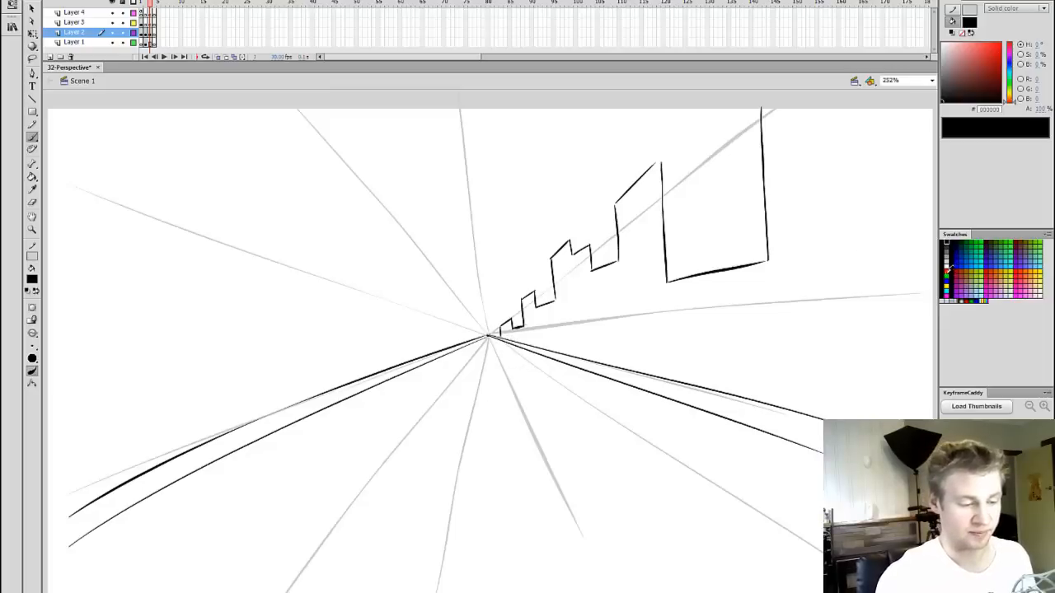
left_click(970, 255)
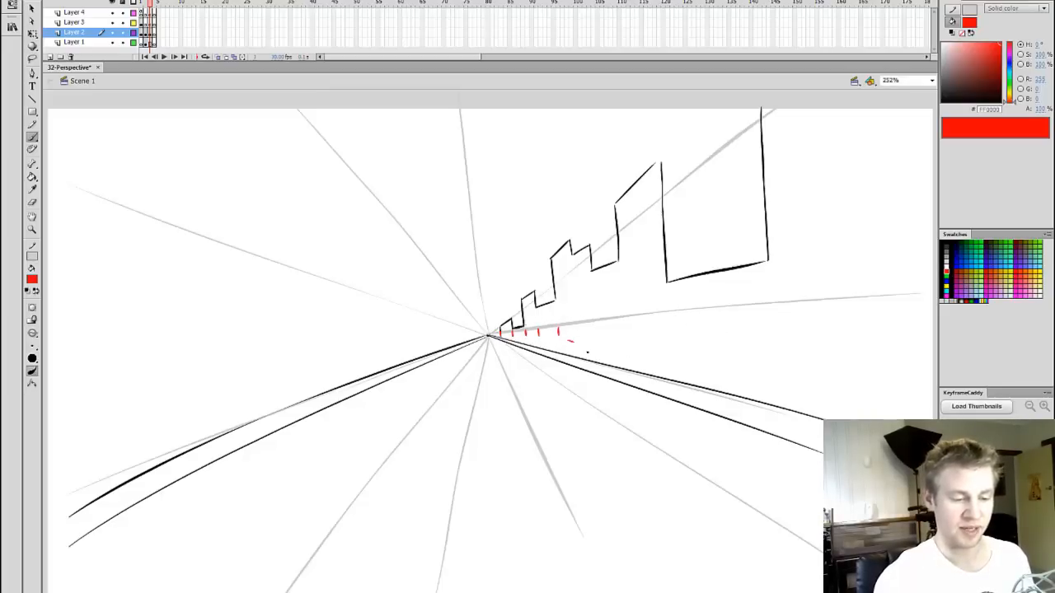
Mark red spacing ticks along the right kerb and fill the nearest centre dash solid black.
left_click_drag(568, 338, 652, 333)
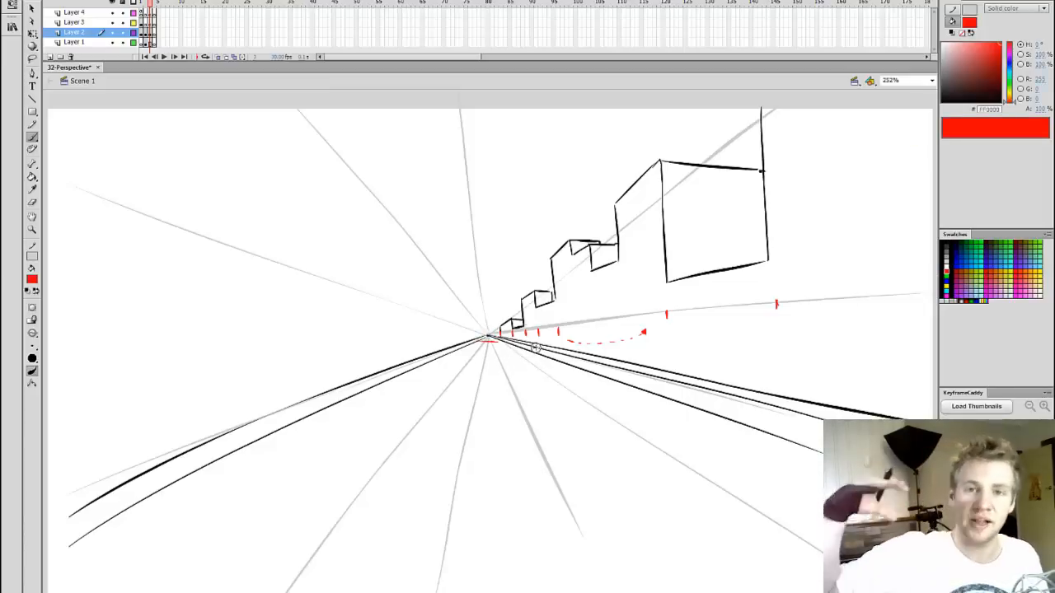
mouse_move(501, 427)
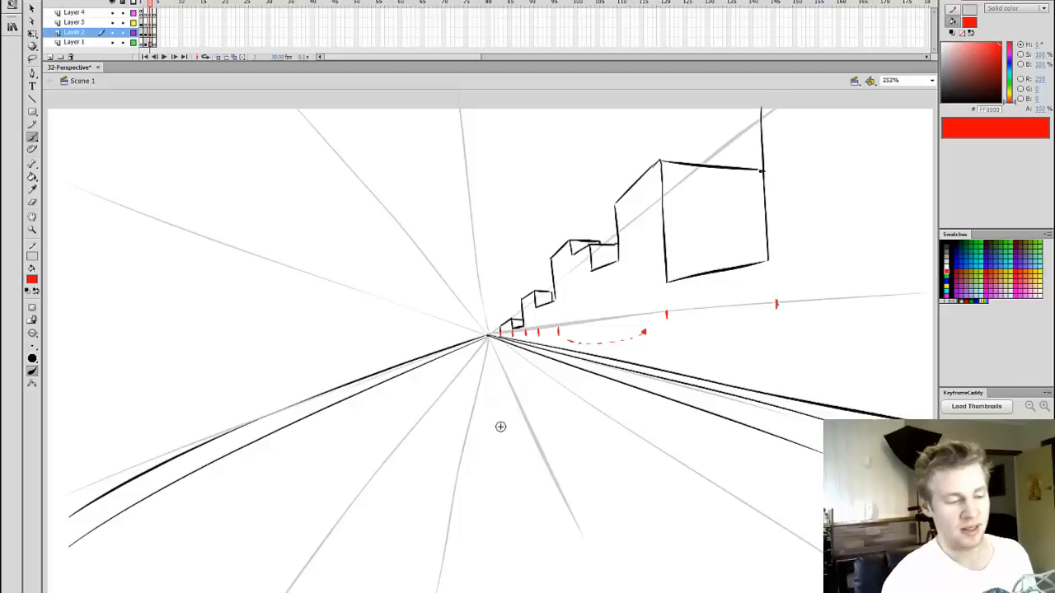
mouse_move(480, 343)
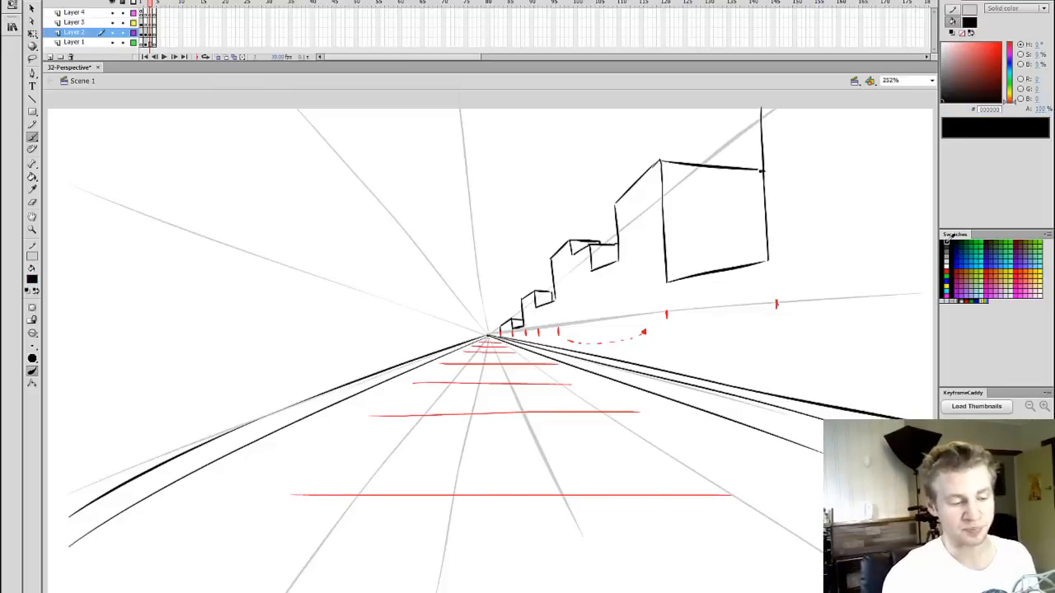
mouse_move(528, 473)
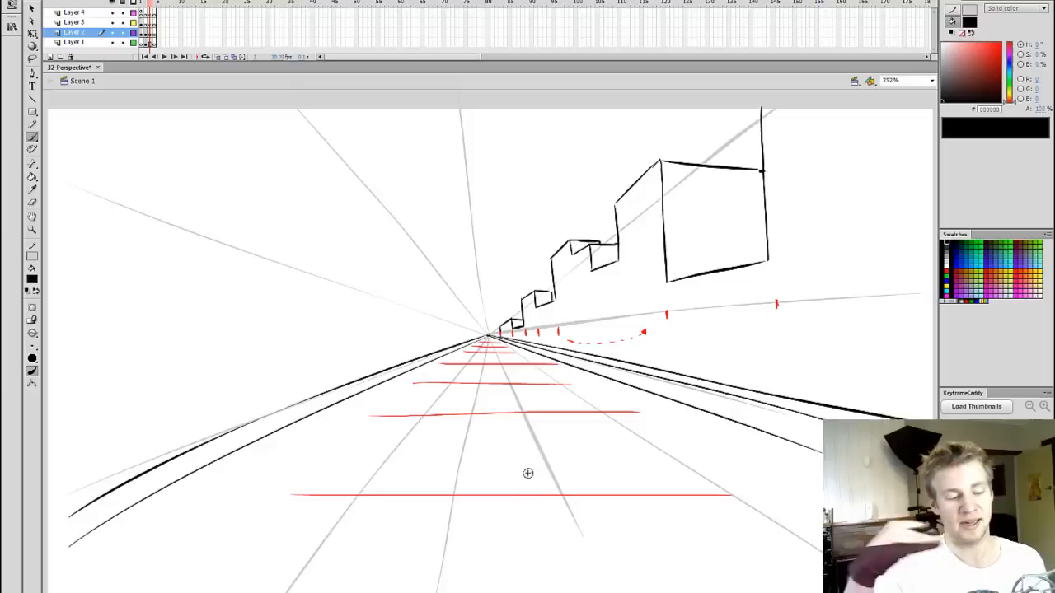
mouse_move(498, 437)
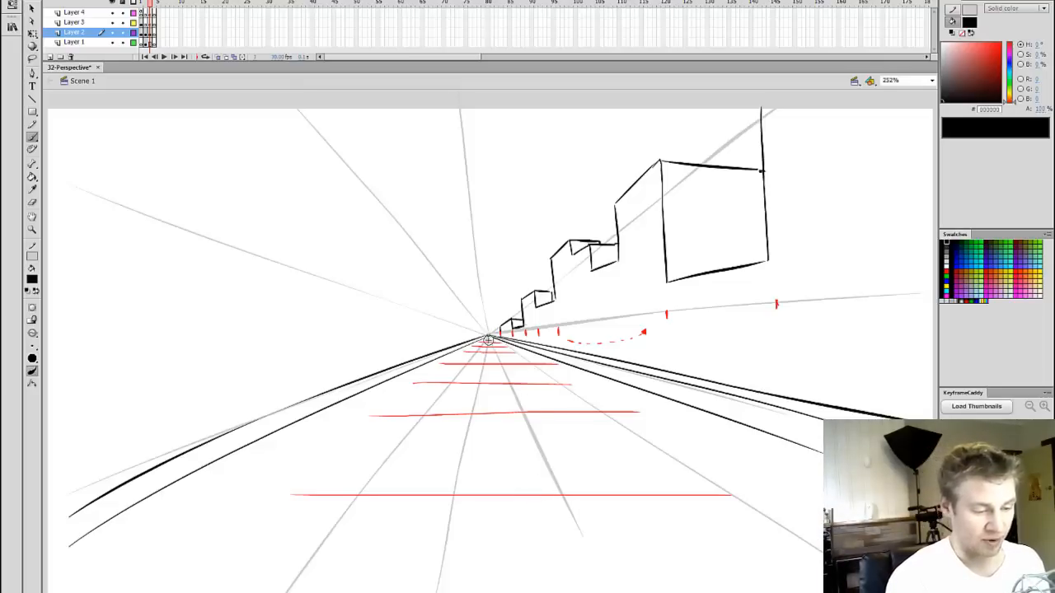
mouse_move(488, 345)
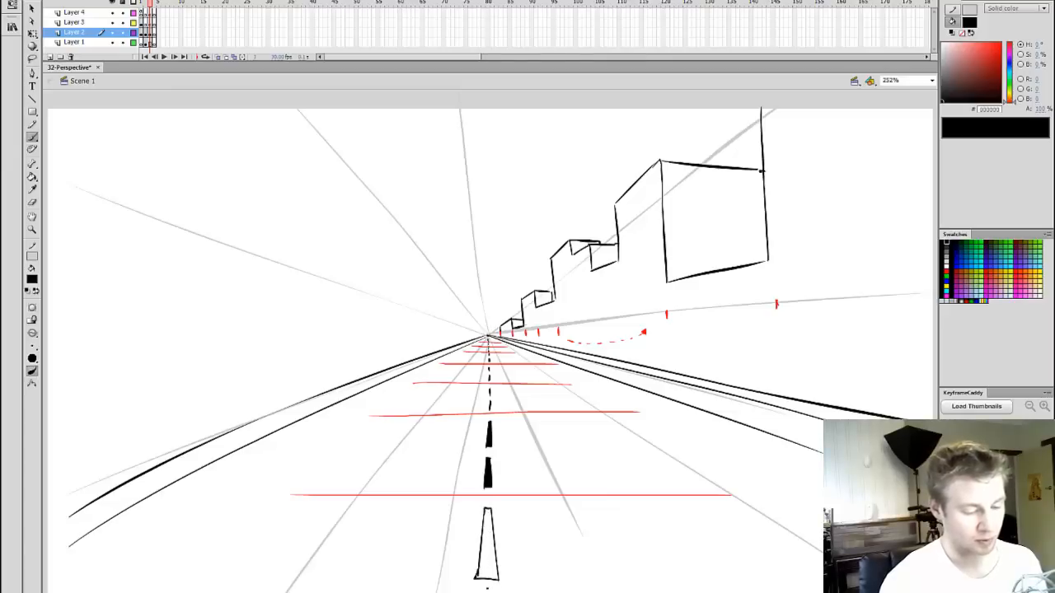
left_click(486, 544)
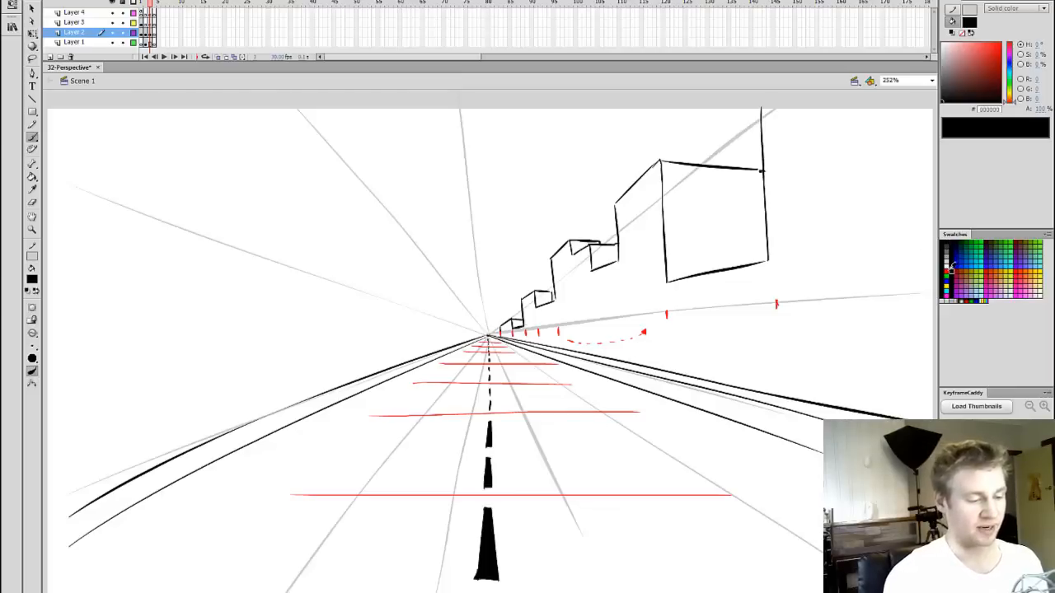
left_click(952, 264)
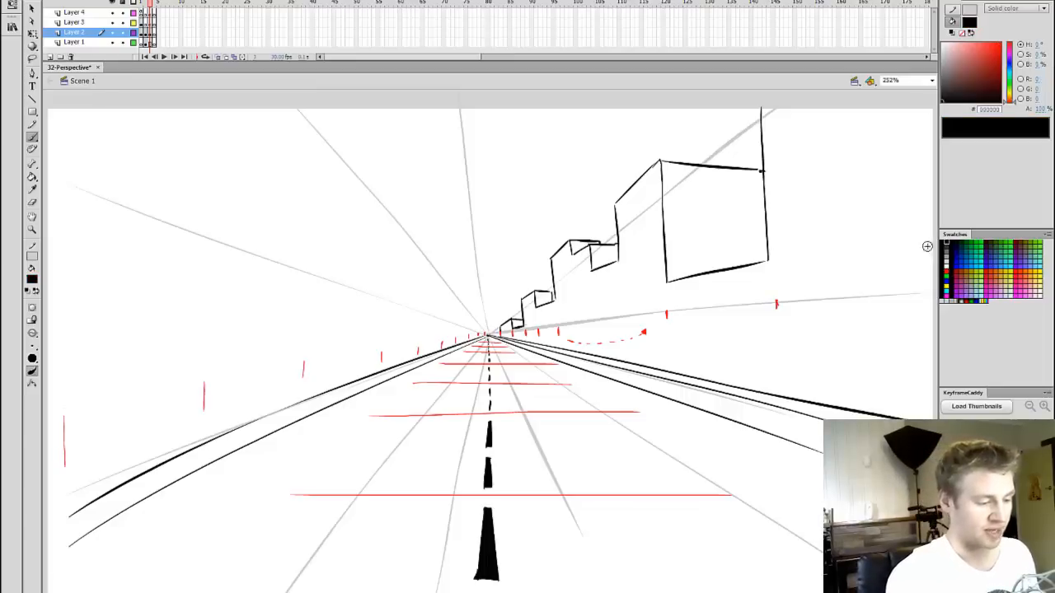
mouse_move(321, 349)
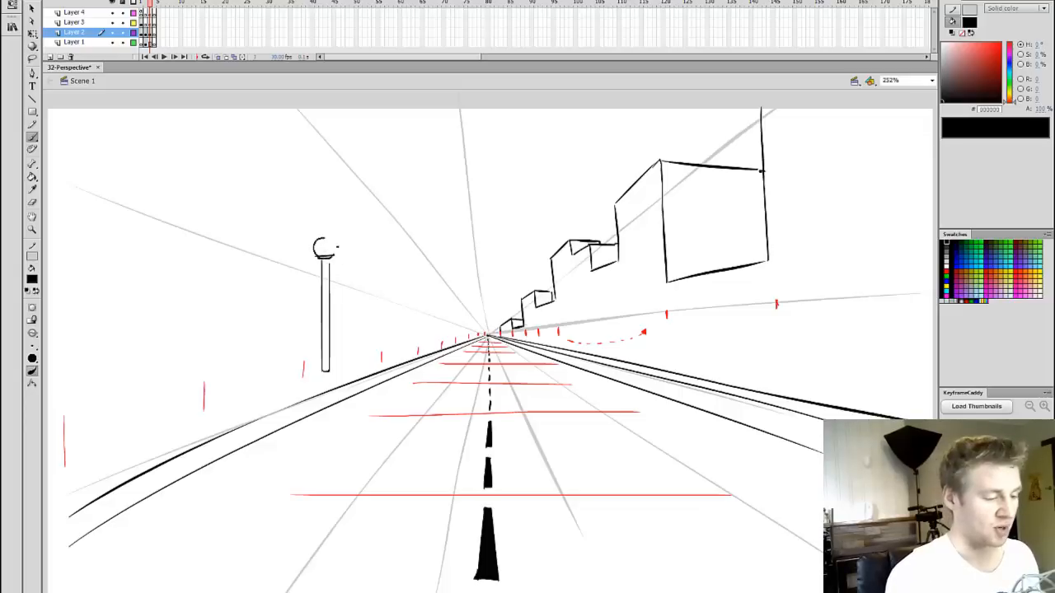
Convert the lamp post to a symbol (F8) and place an enlarged copy at the near left kerb.
left_click(326, 297)
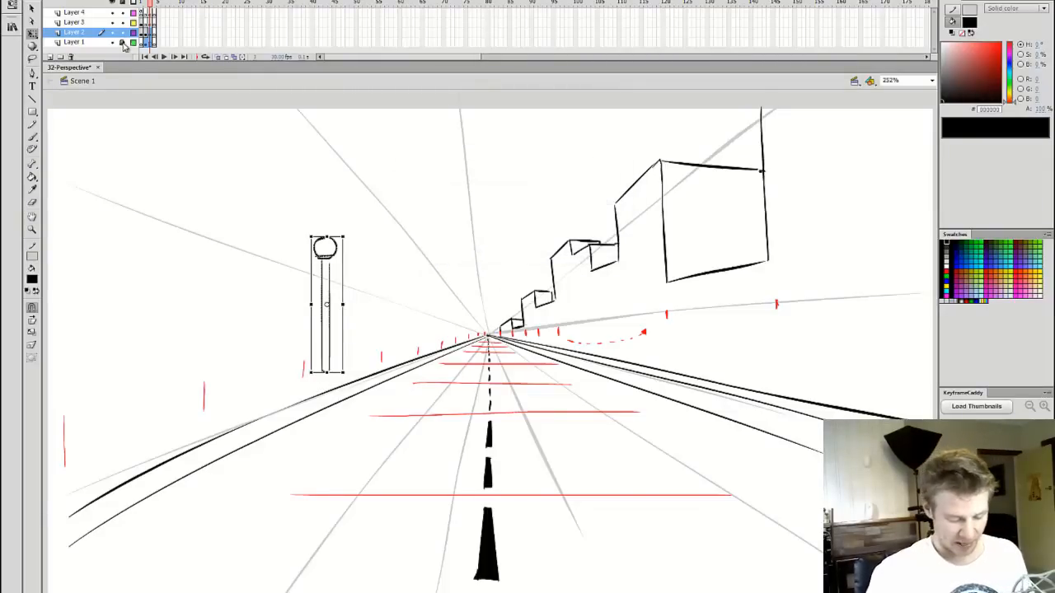
key("F8")
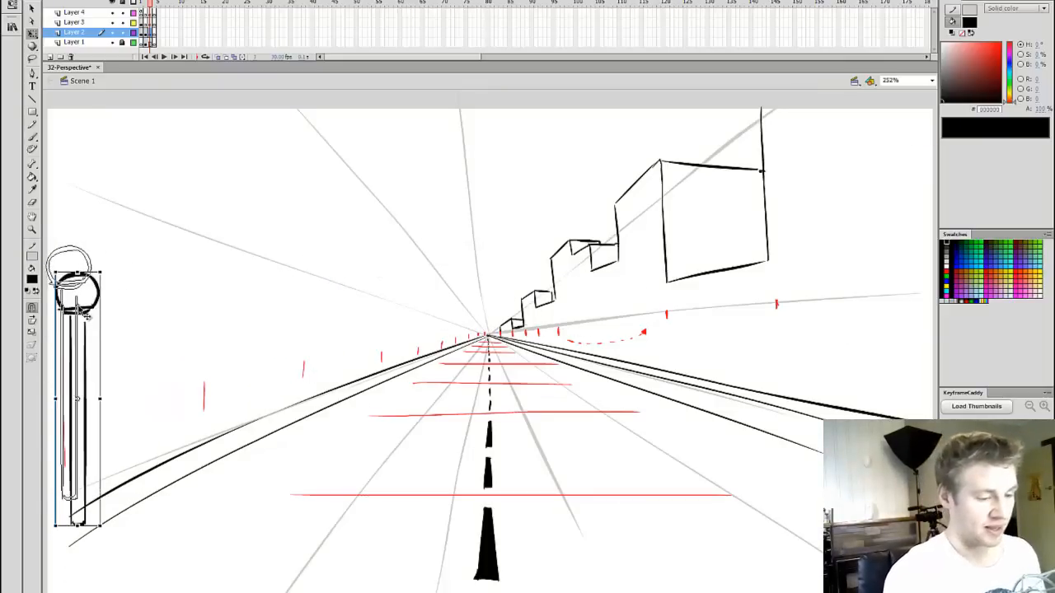
left_click_drag(74, 387, 488, 354)
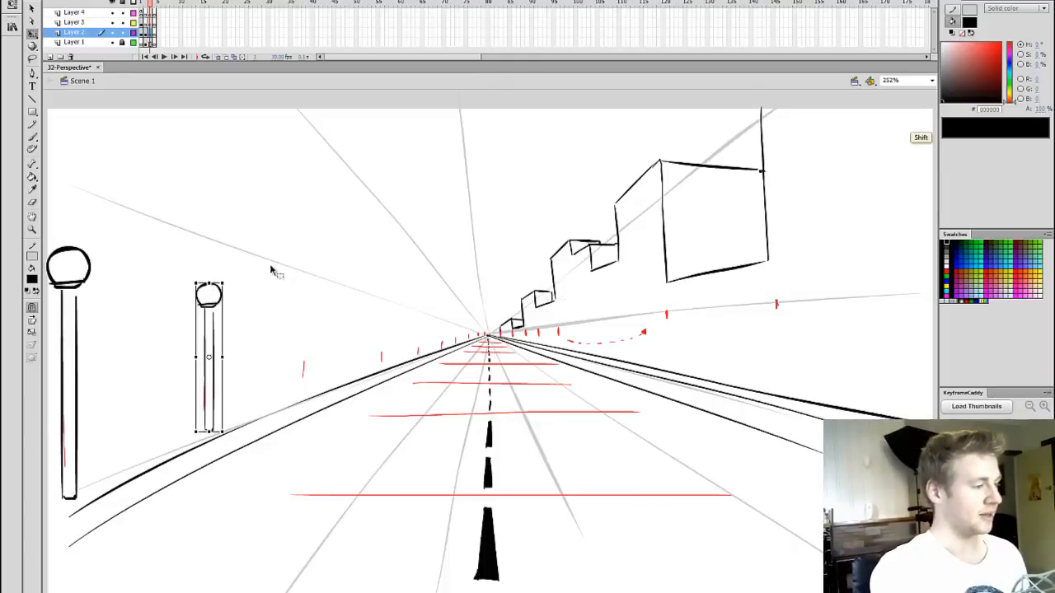
left_click(74, 43)
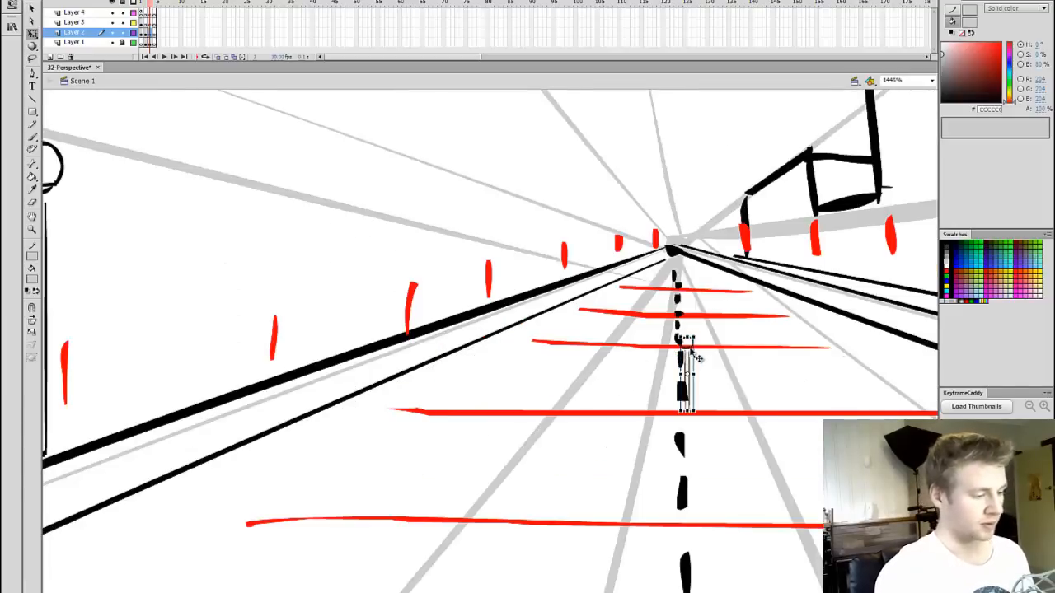
Position and scale smaller lamp copies further down the road between the guides.
left_click_drag(684, 371, 251, 310)
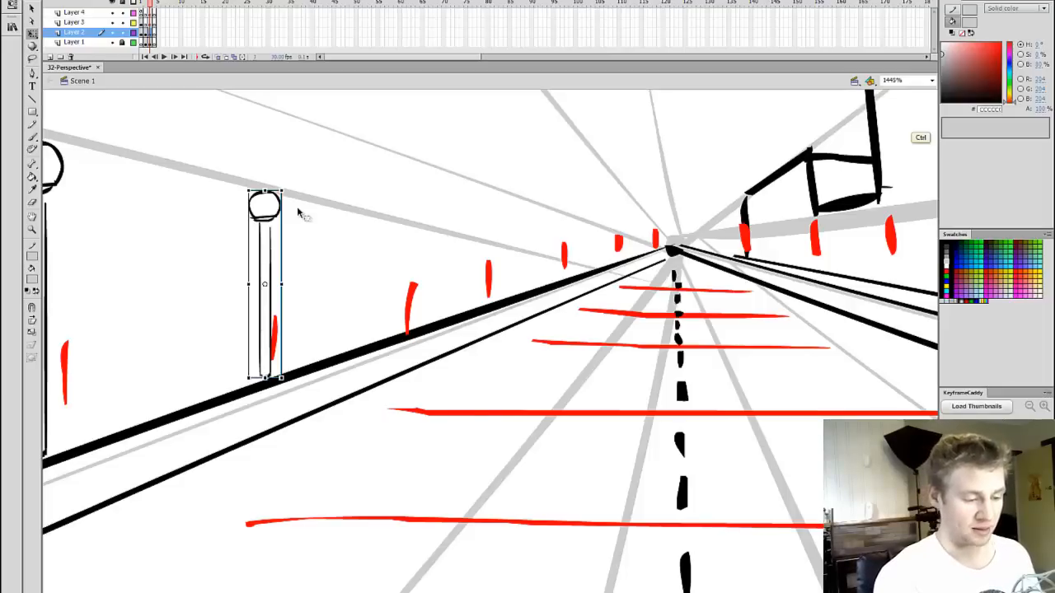
left_click_drag(266, 284, 486, 355)
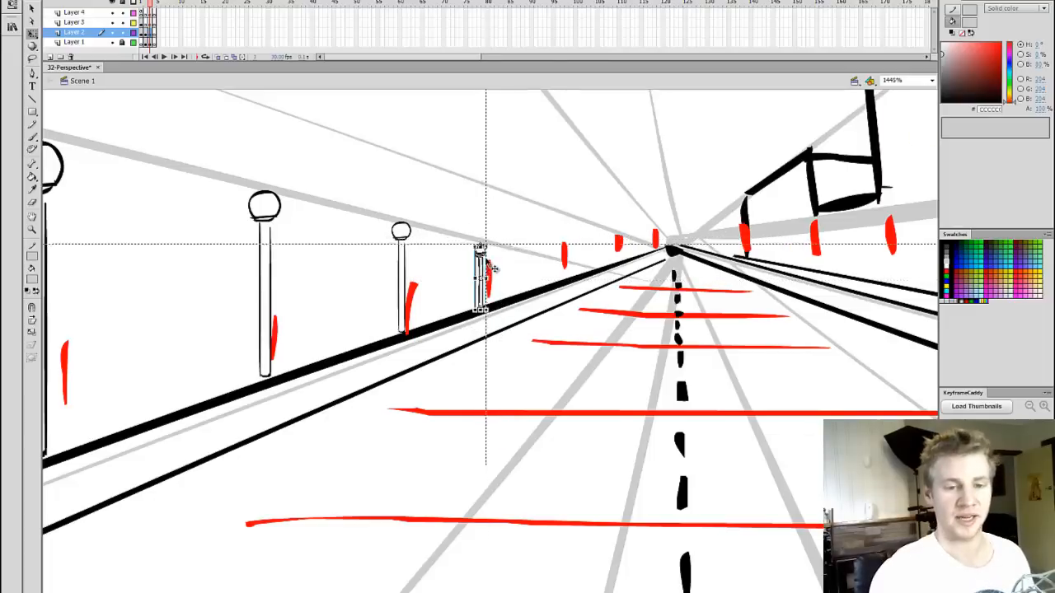
left_click(931, 79)
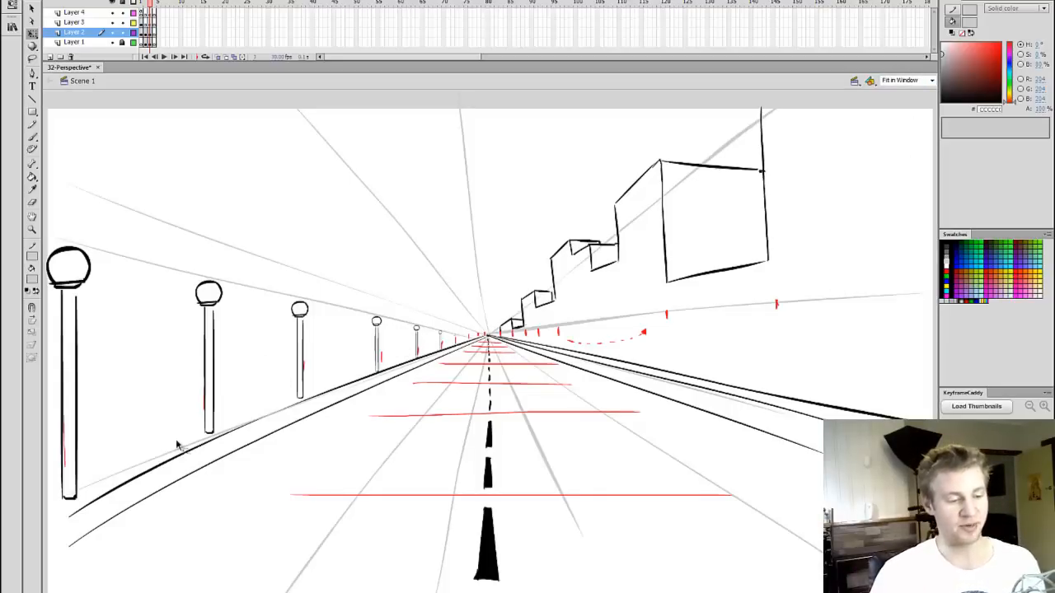
mouse_move(837, 313)
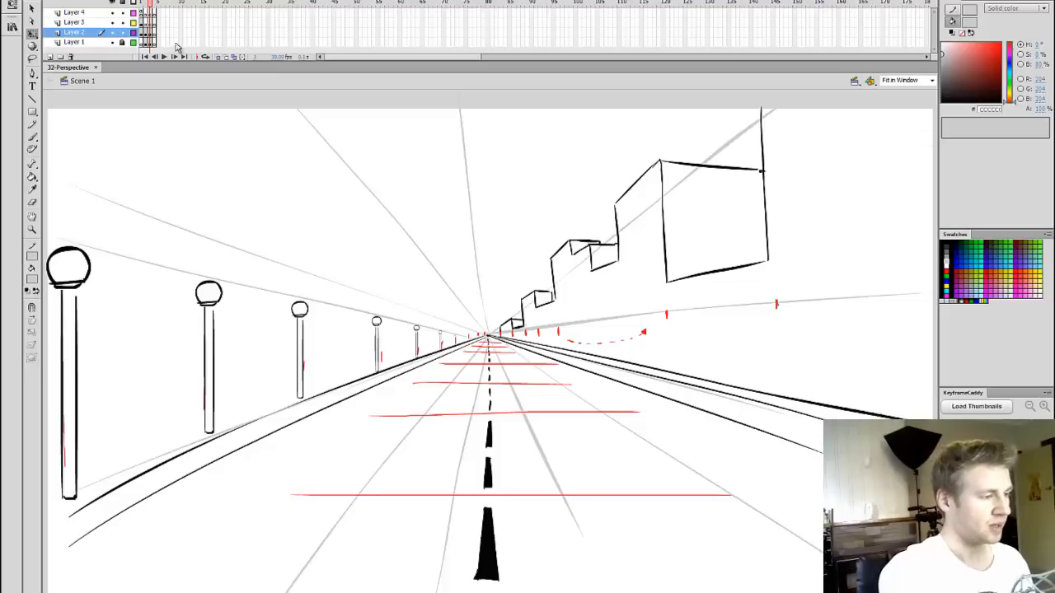
Switch to a blank stage and draw a red horizon line across the page.
left_click(74, 11)
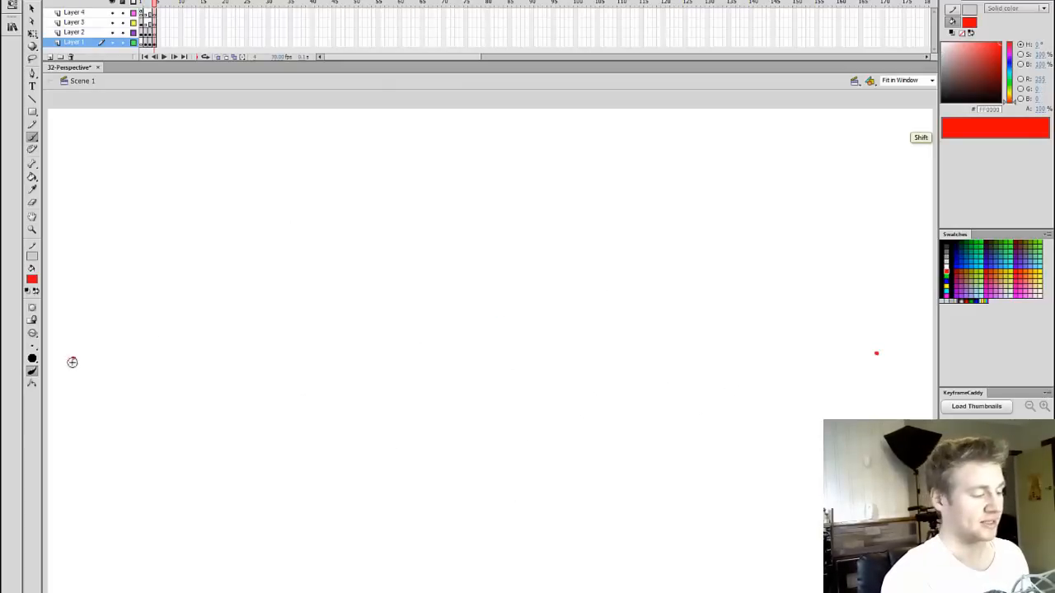
left_click_drag(73, 359, 360, 359)
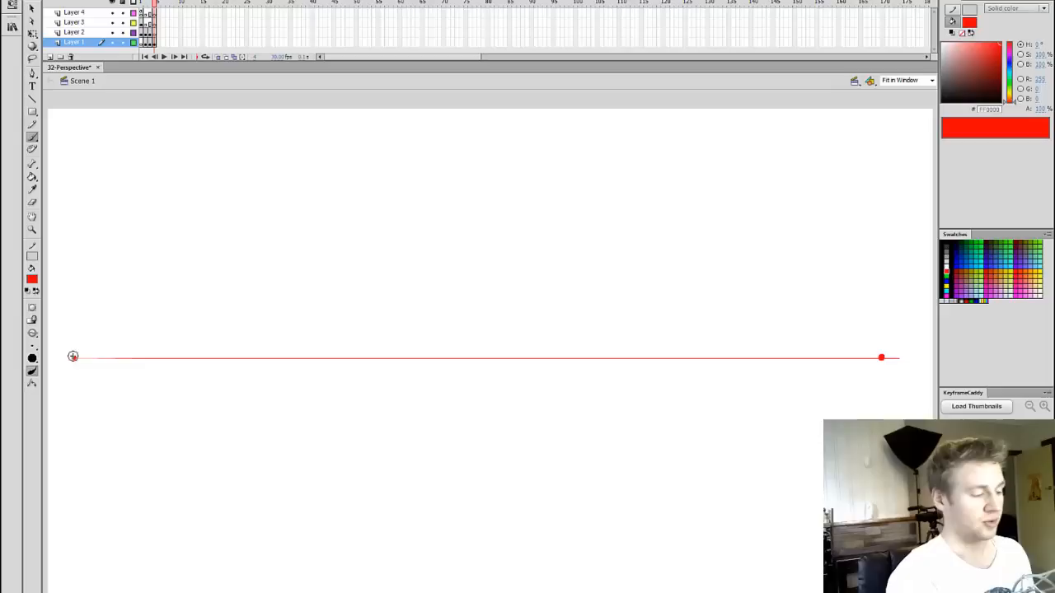
Draw guide lines from the left vanishing point and mirror the copied fan to the right end.
left_click_drag(73, 356, 234, 330)
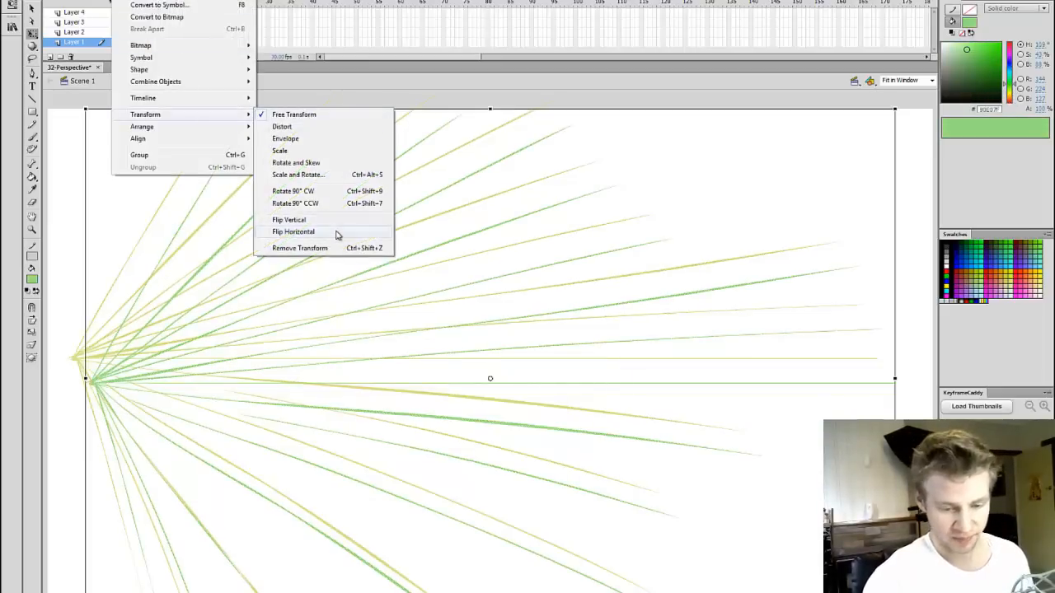
left_click(293, 231)
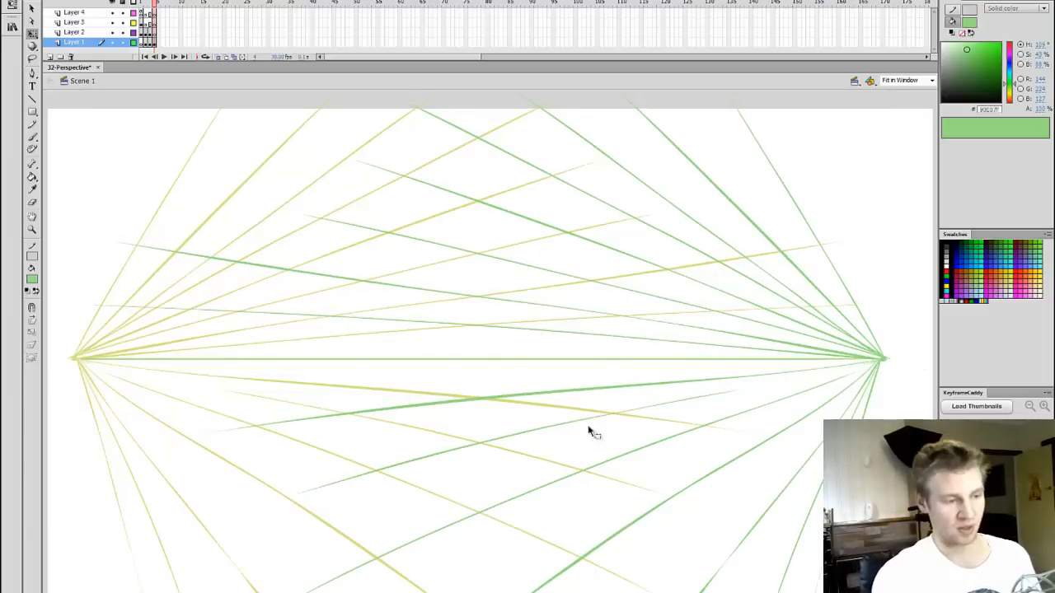
mouse_move(705, 222)
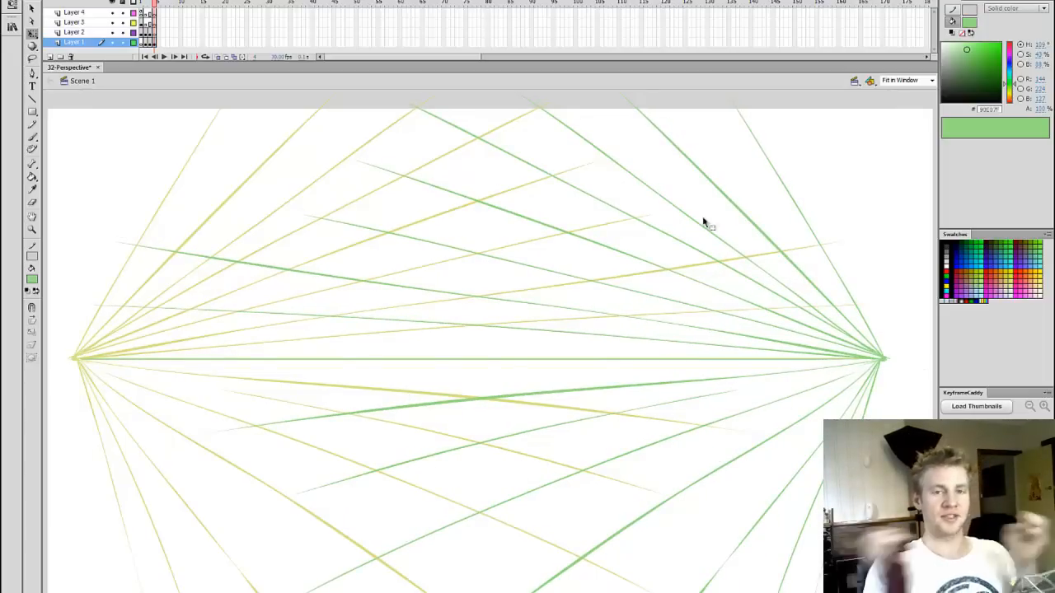
mouse_move(794, 267)
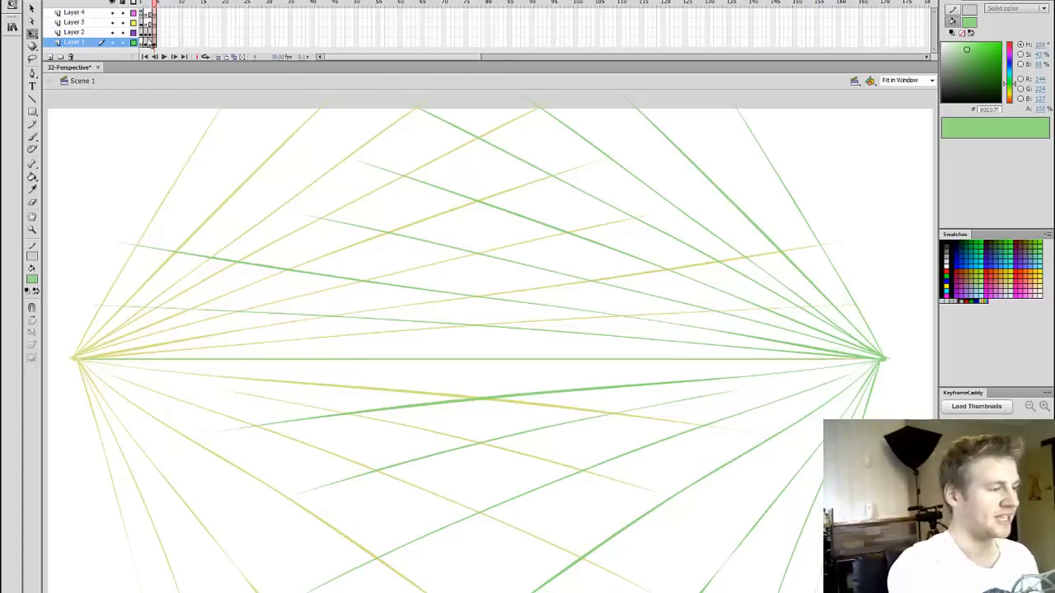
left_click(74, 33)
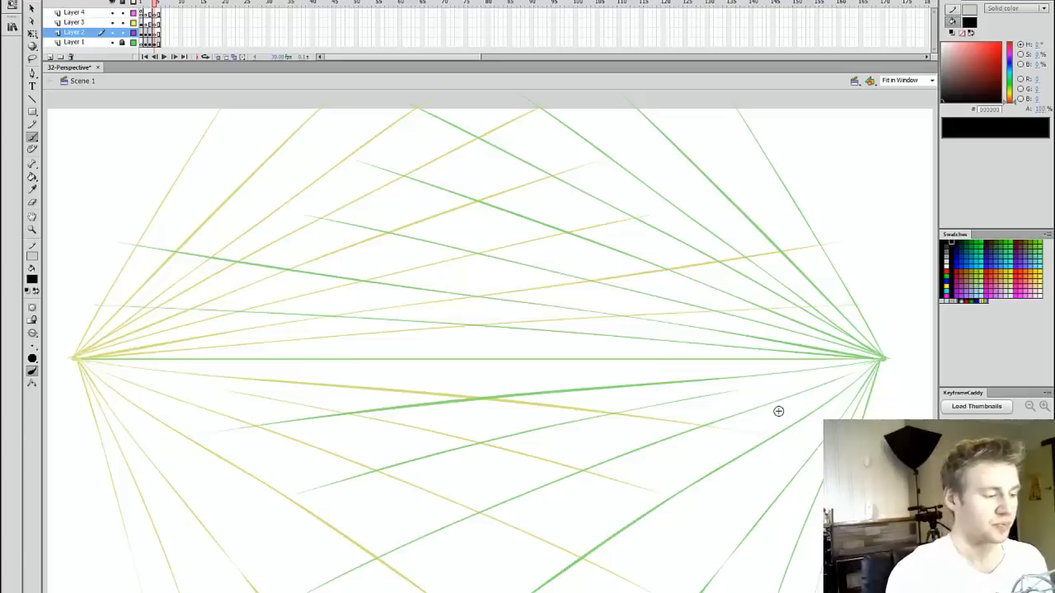
mouse_move(322, 432)
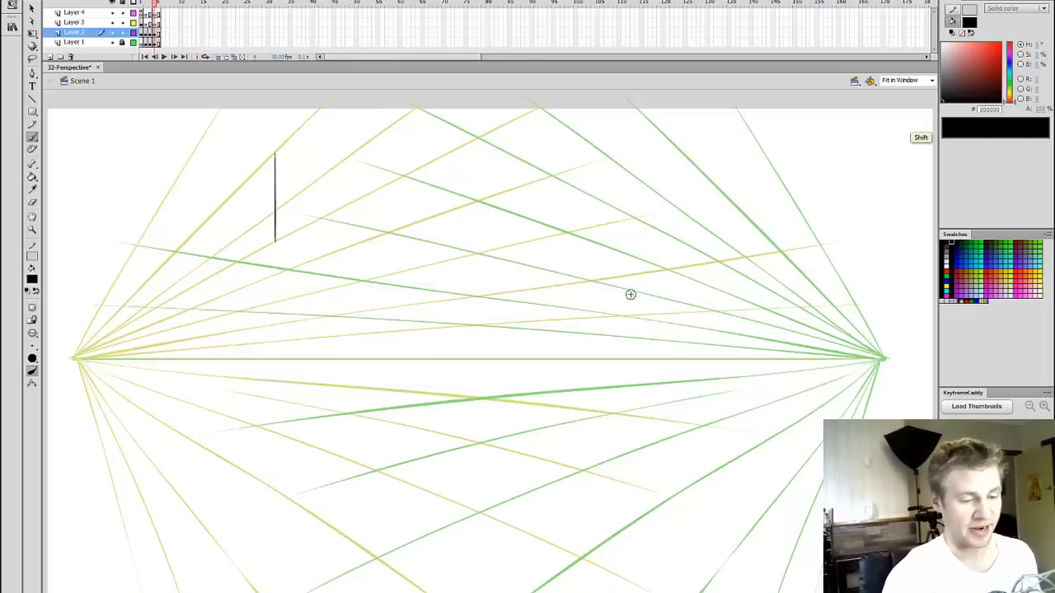
Draw vertical corner edges for boxes right of centre and below the horizon.
left_click_drag(630, 293, 629, 338)
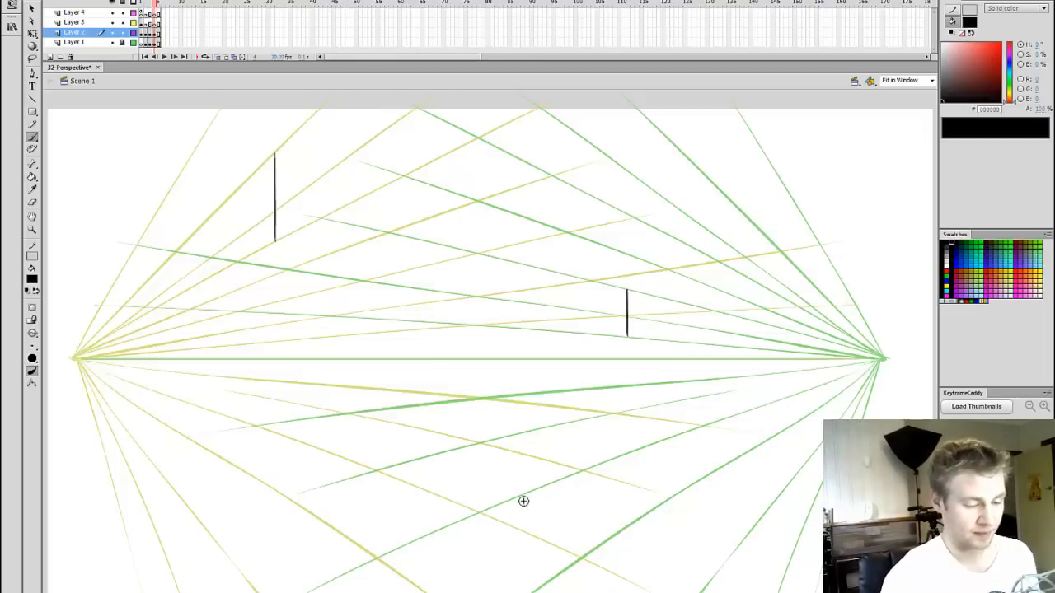
mouse_move(476, 444)
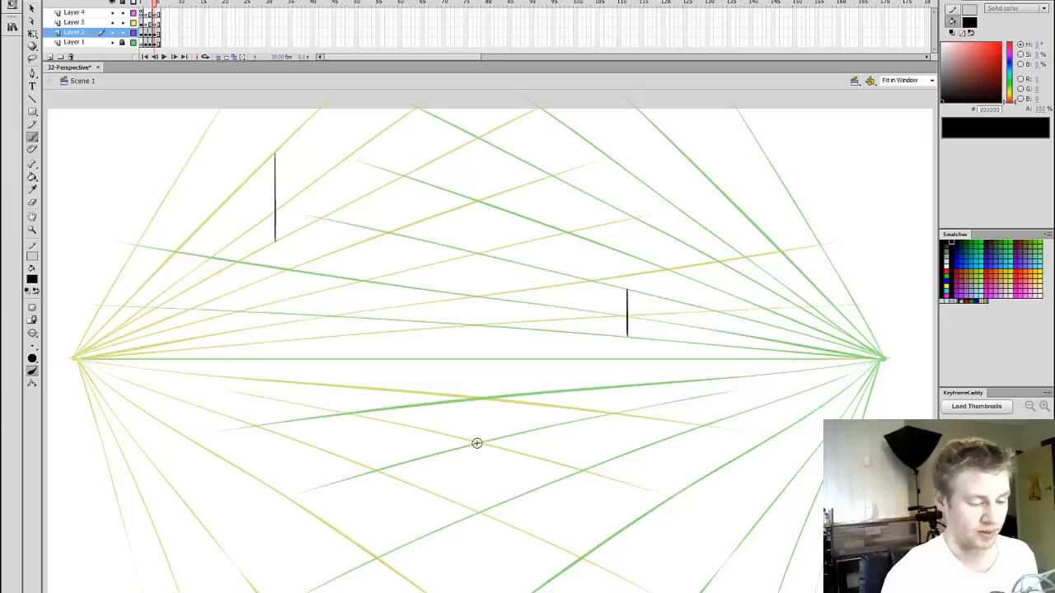
left_click_drag(478, 448, 478, 511)
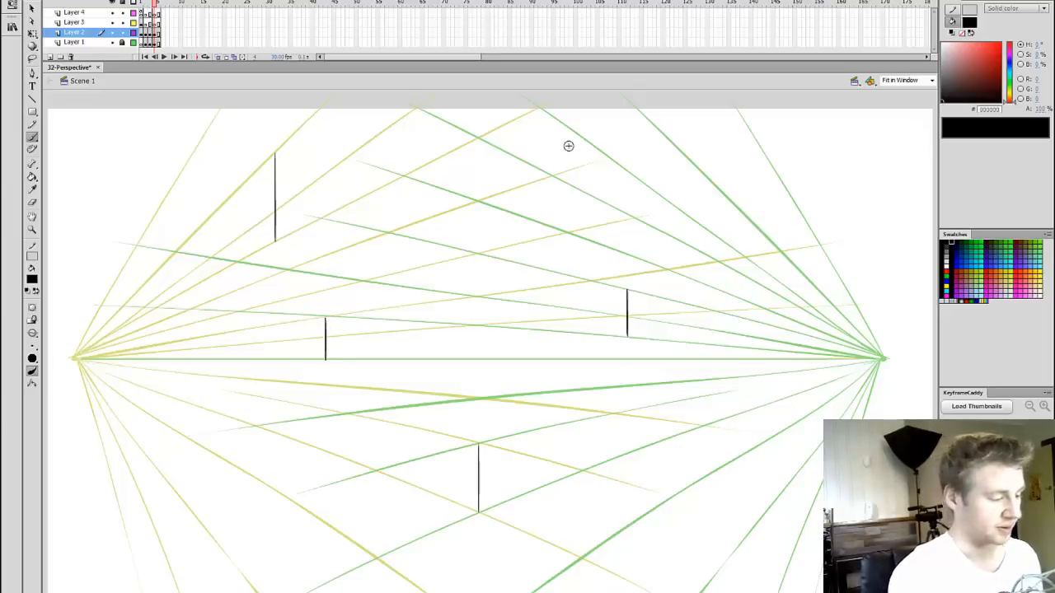
mouse_move(161, 340)
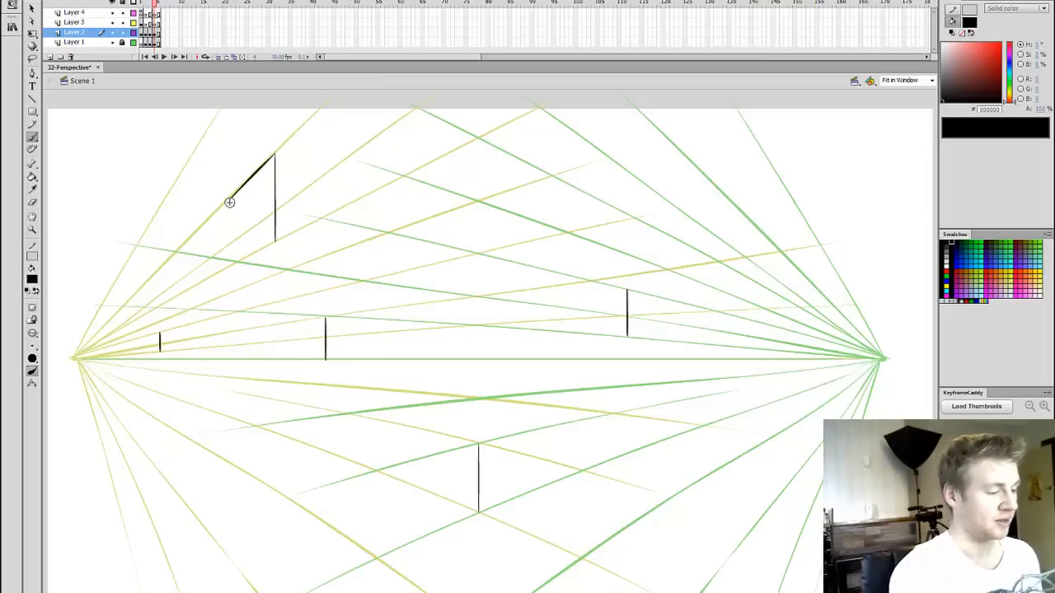
Ink the left and right faces of the upper-left box along the guide lines.
left_click_drag(229, 203, 232, 260)
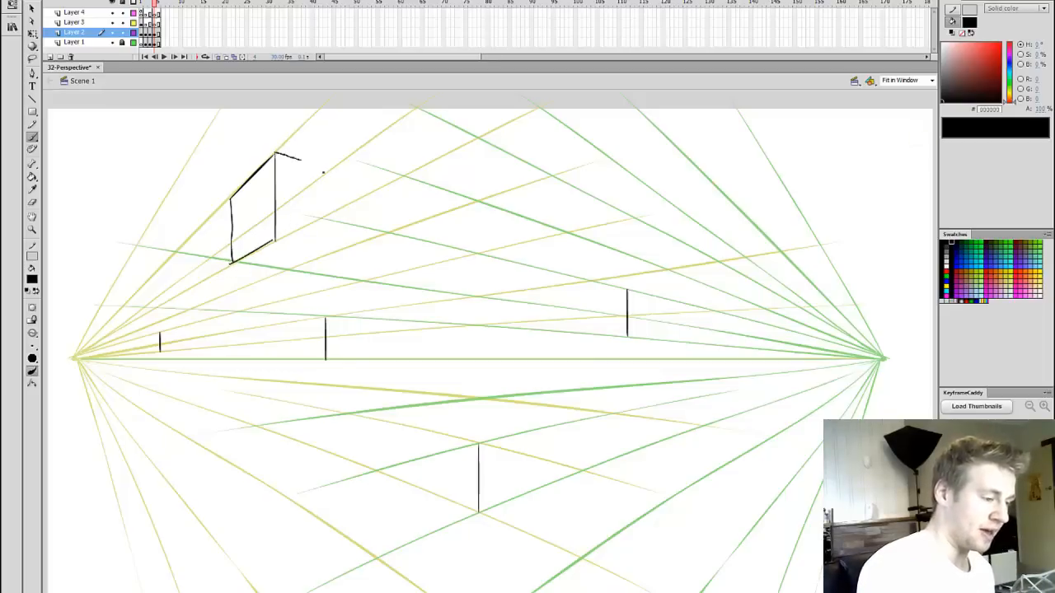
left_click_drag(277, 155, 359, 178)
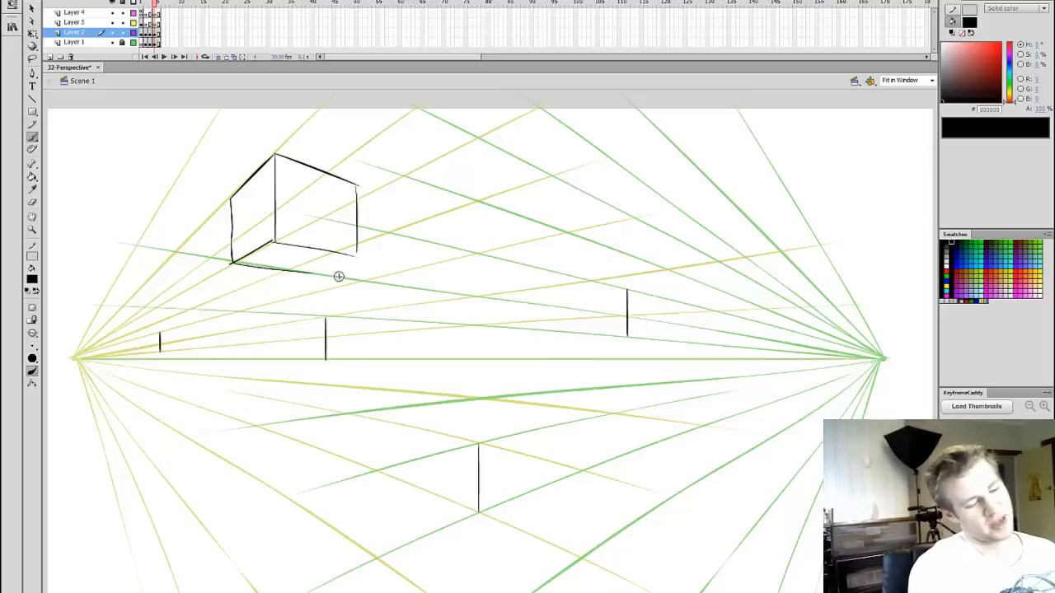
mouse_move(310, 272)
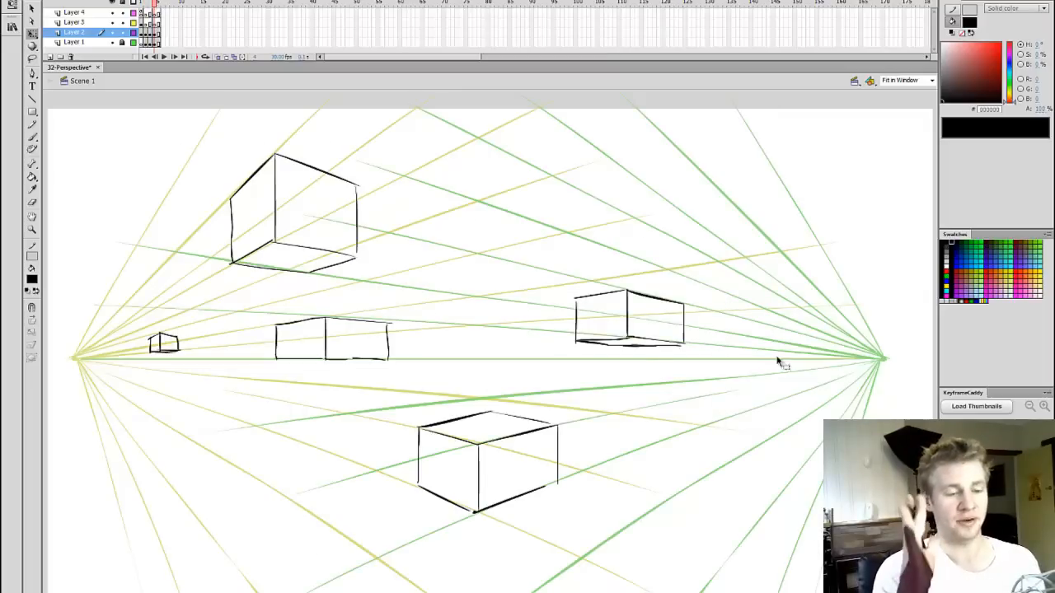
mouse_move(907, 394)
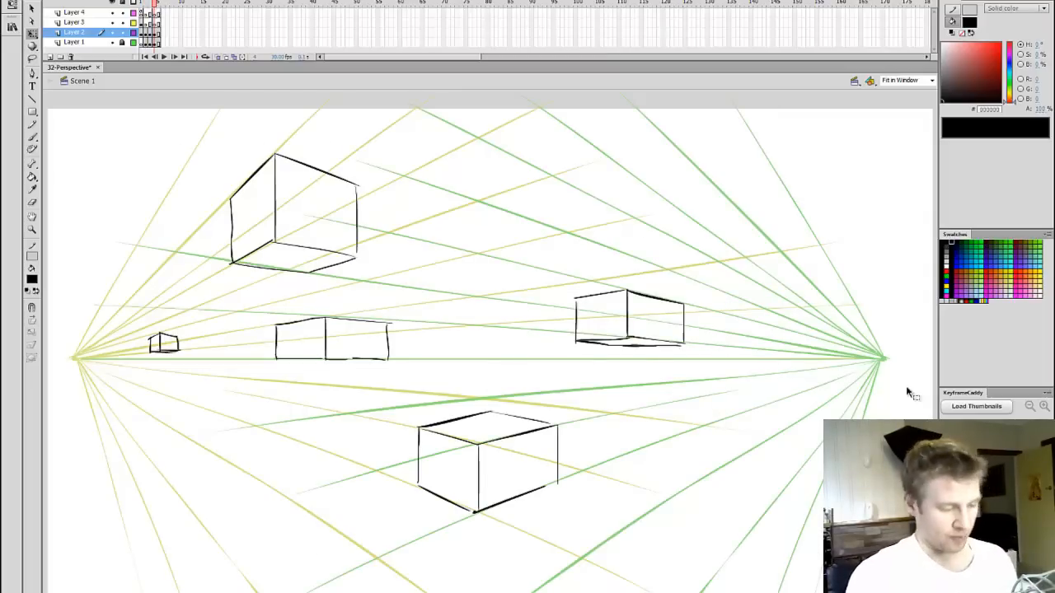
mouse_move(429, 263)
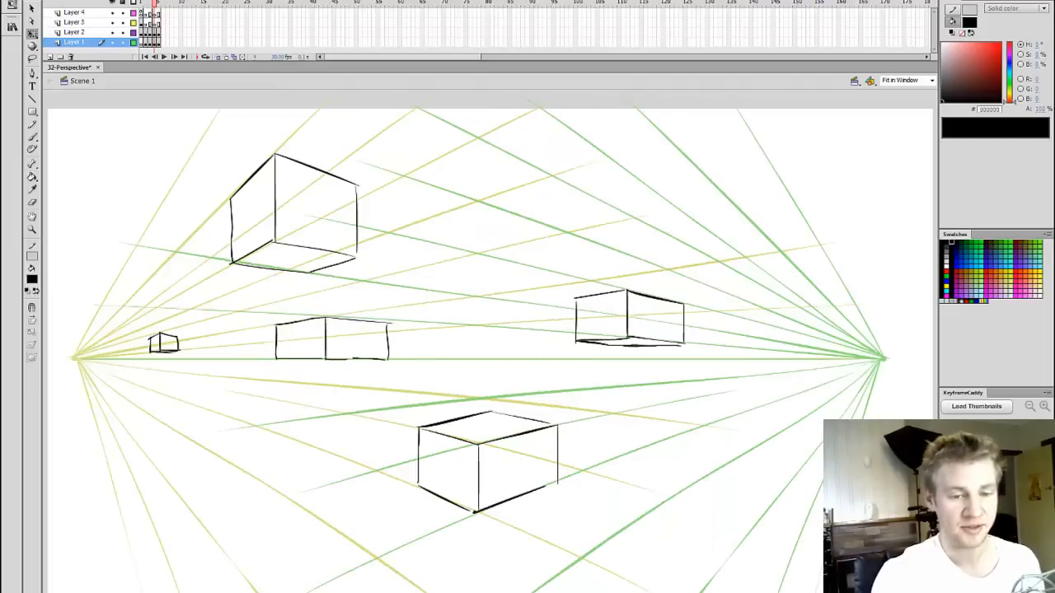
Zoom out to show the five finished boxes on the whole stage.
left_click(907, 79)
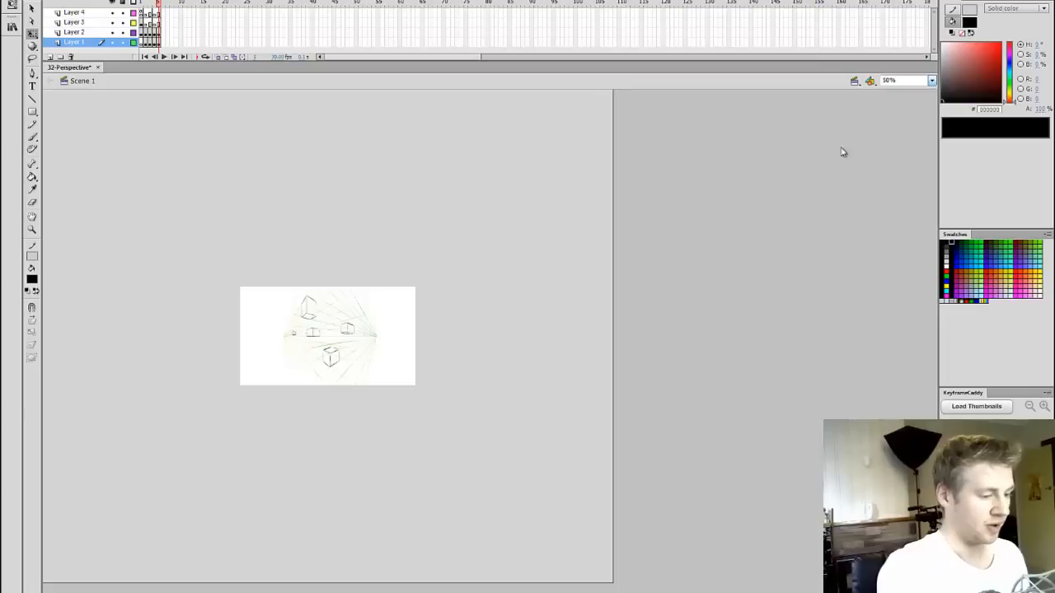
Clear the two-point demo boxes and guide lines, leaving a blank stage.
left_click(328, 336)
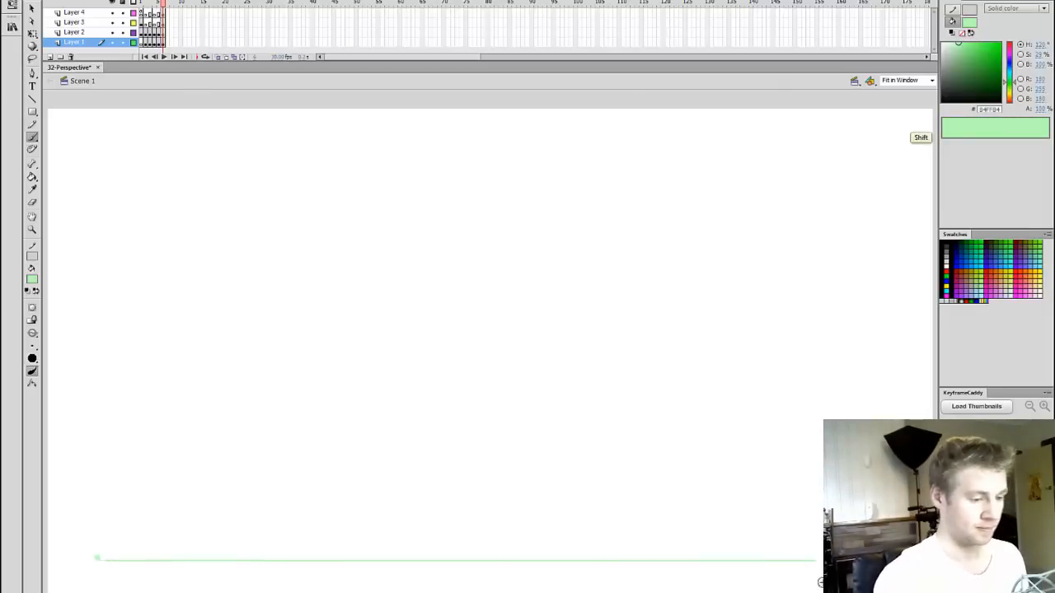
Draw a guide-line fan from the bottom-left point and flip a copy horizontally toward the right.
left_click_drag(96, 557, 561, 155)
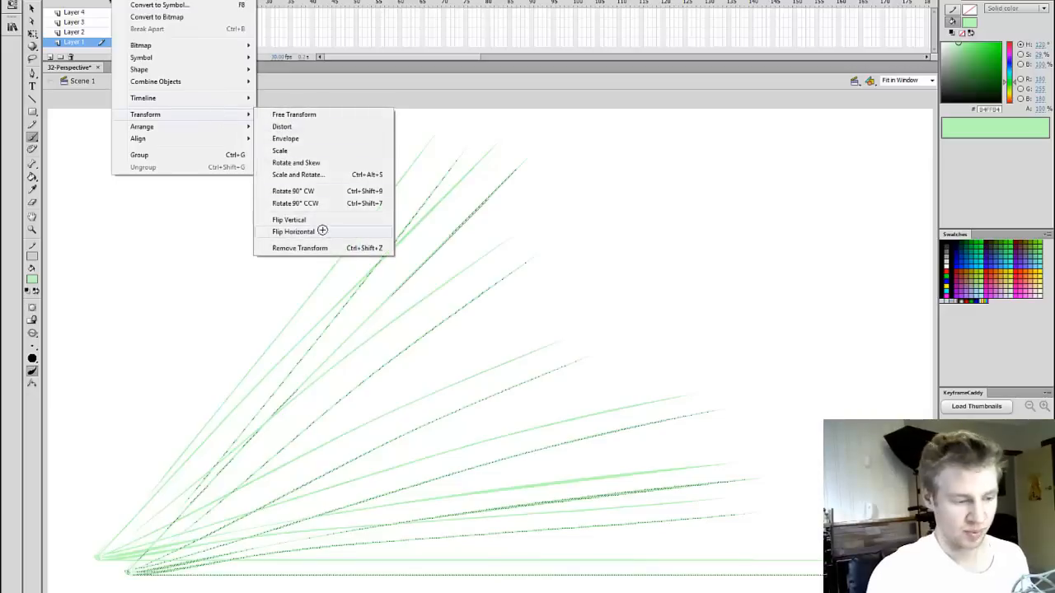
left_click(293, 231)
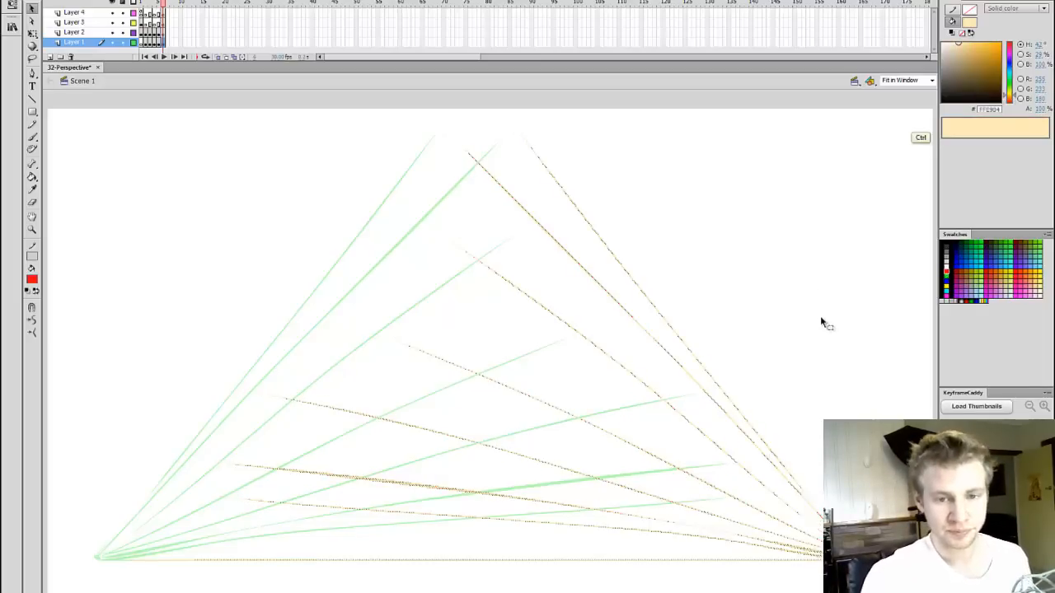
With an orange-red stroke, draw guide lines dropping from the top vanishing point.
left_click(1013, 98)
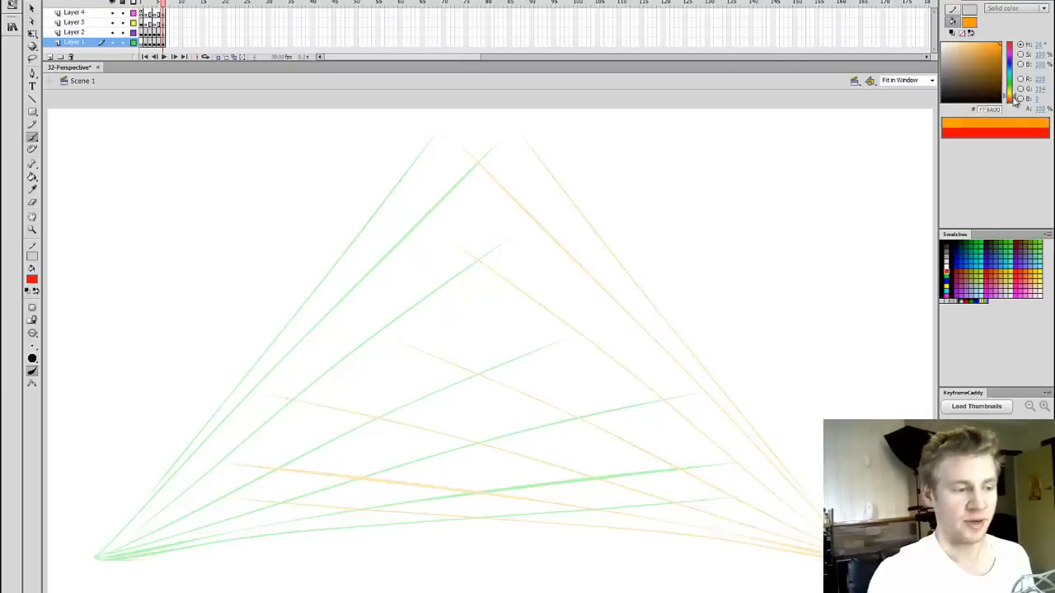
left_click(966, 46)
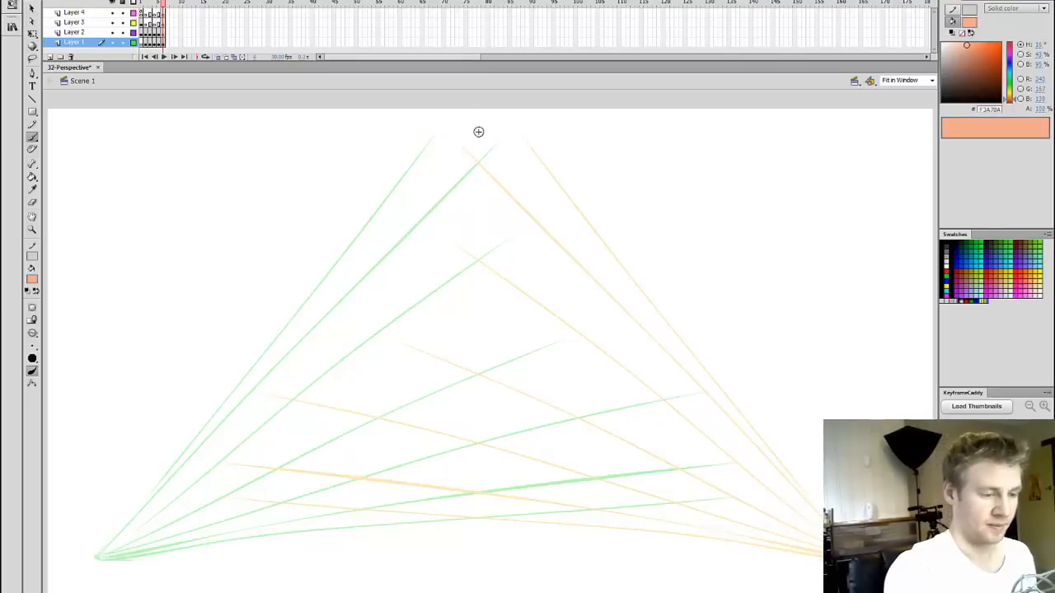
left_click_drag(474, 124, 481, 321)
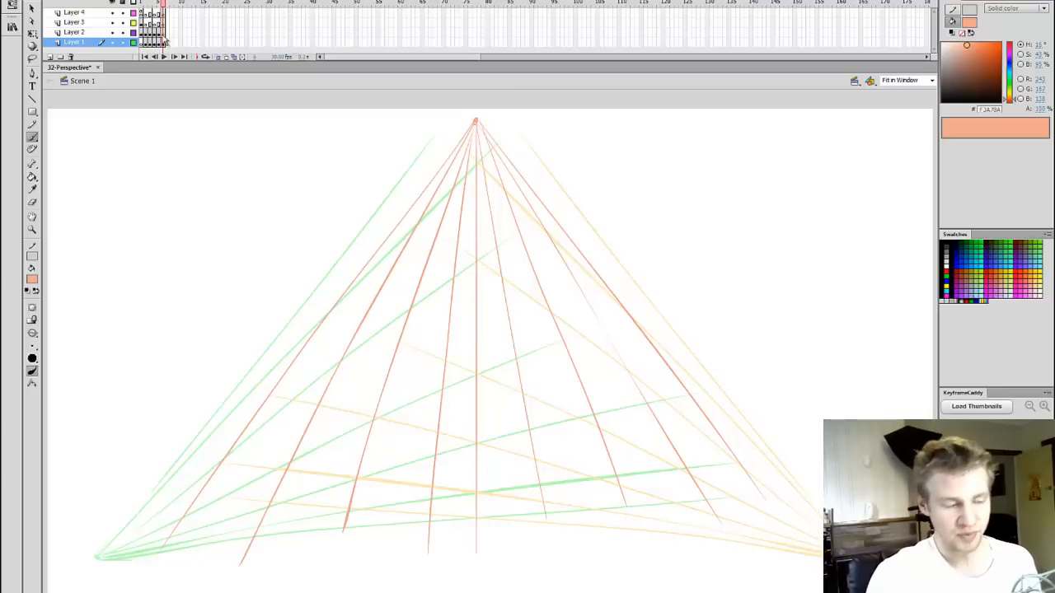
With a black stroke, draw the tall box's upright edges converging toward the top point.
left_click(74, 33)
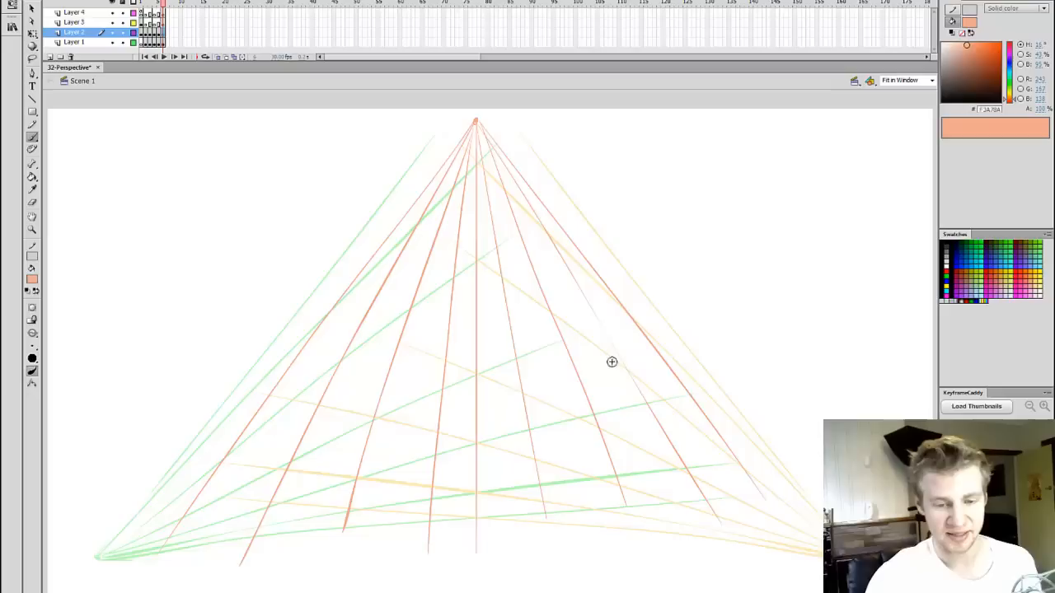
left_click(946, 244)
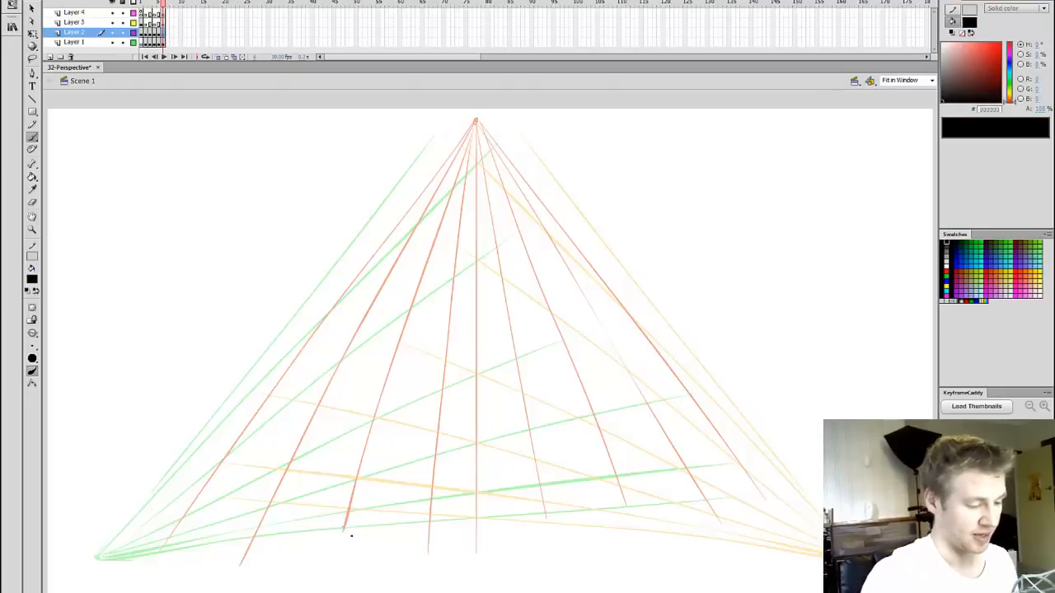
left_click_drag(425, 296, 342, 527)
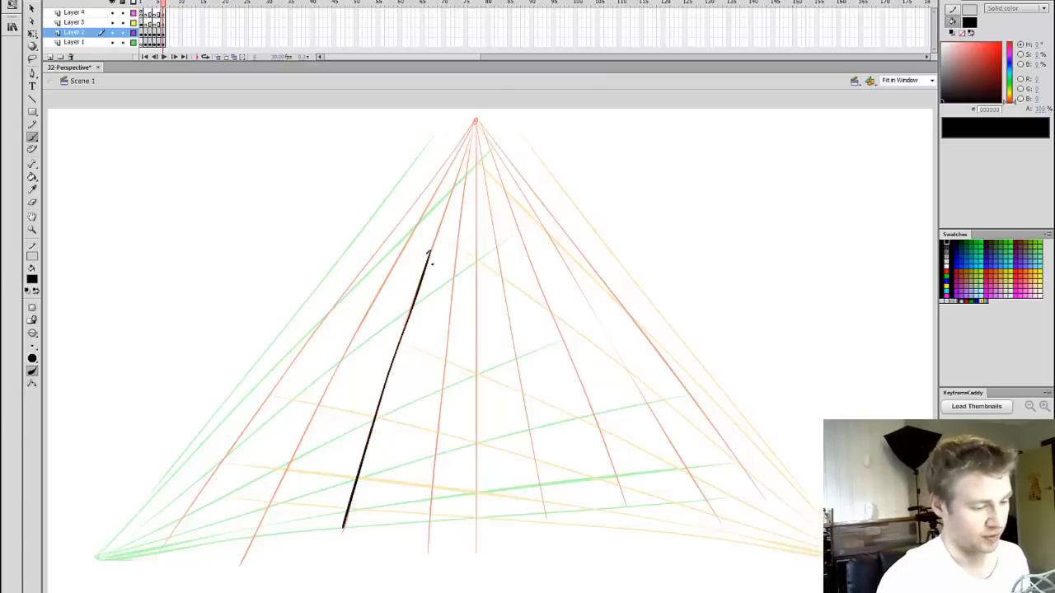
left_click_drag(429, 255, 337, 333)
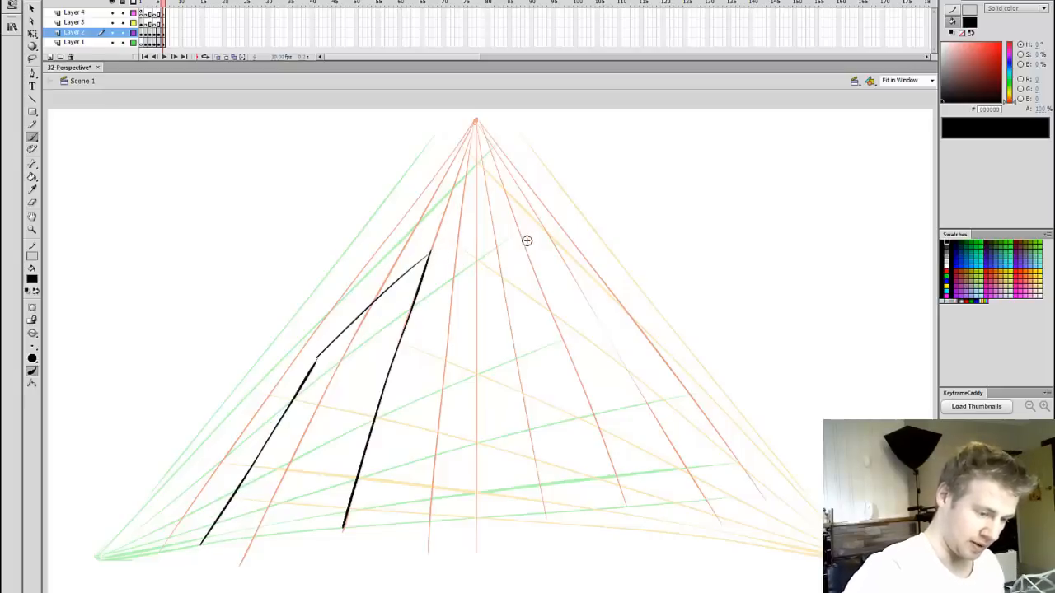
Draw the box's top edges receding along the right-side guide lines.
left_click_drag(439, 264, 557, 366)
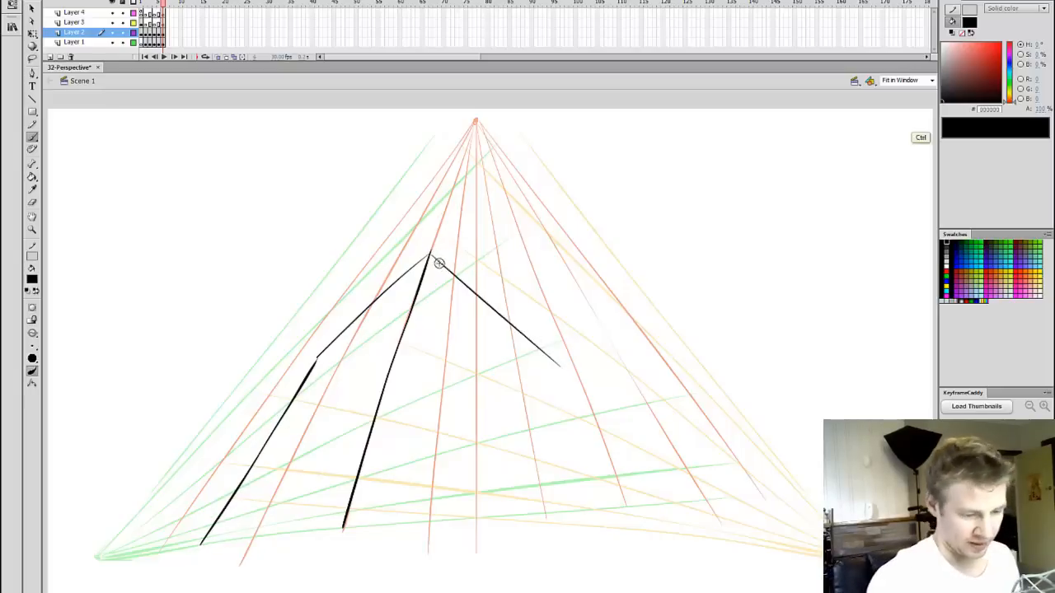
left_click_drag(438, 262, 590, 387)
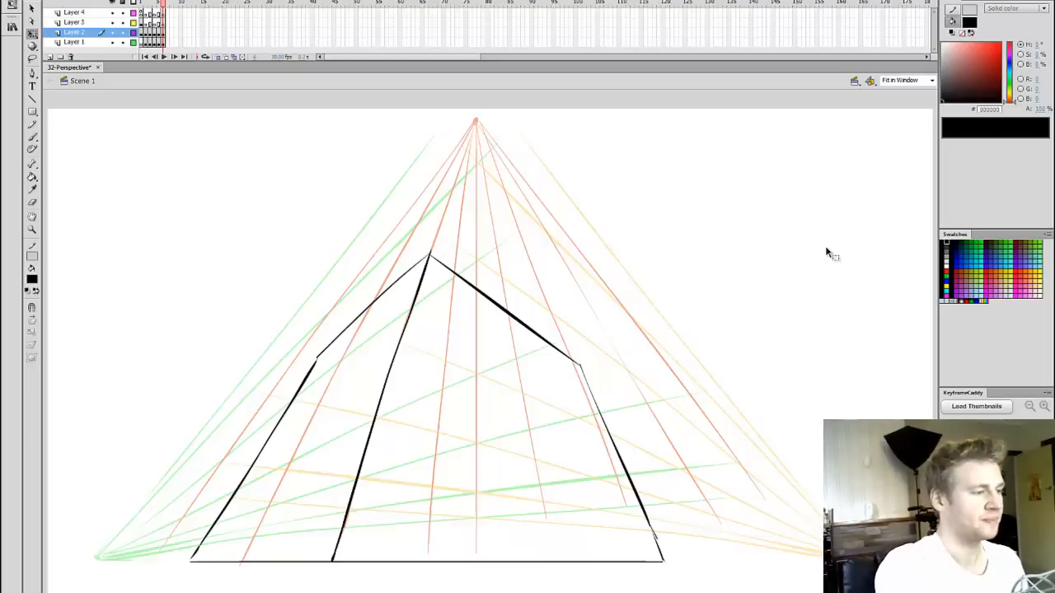
Save, clear the tower, and lay out a fresh X of diagonal guides on a new layer.
left_click(74, 10)
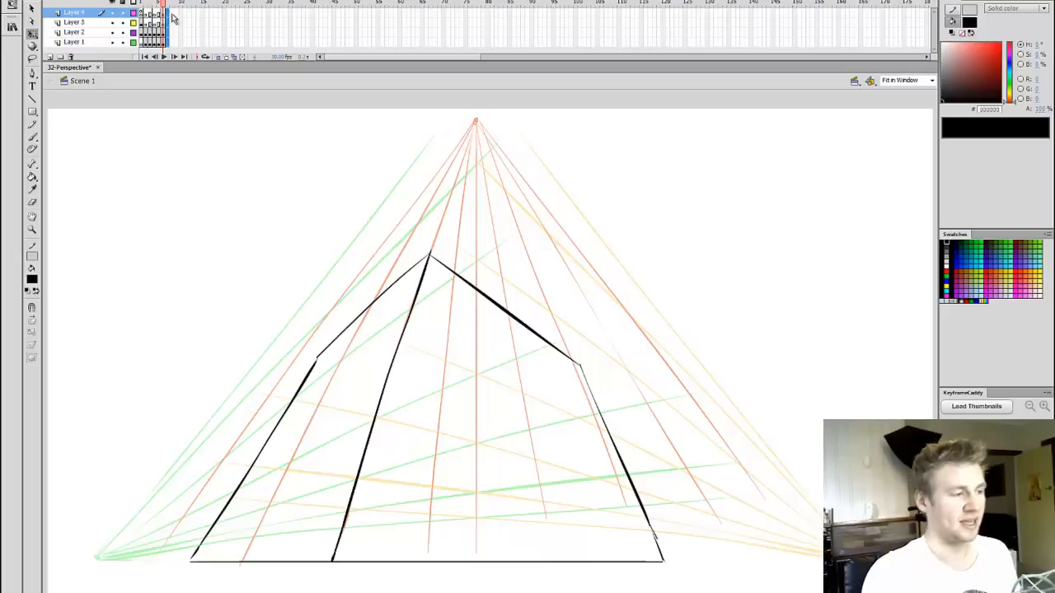
key("ctrl+s")
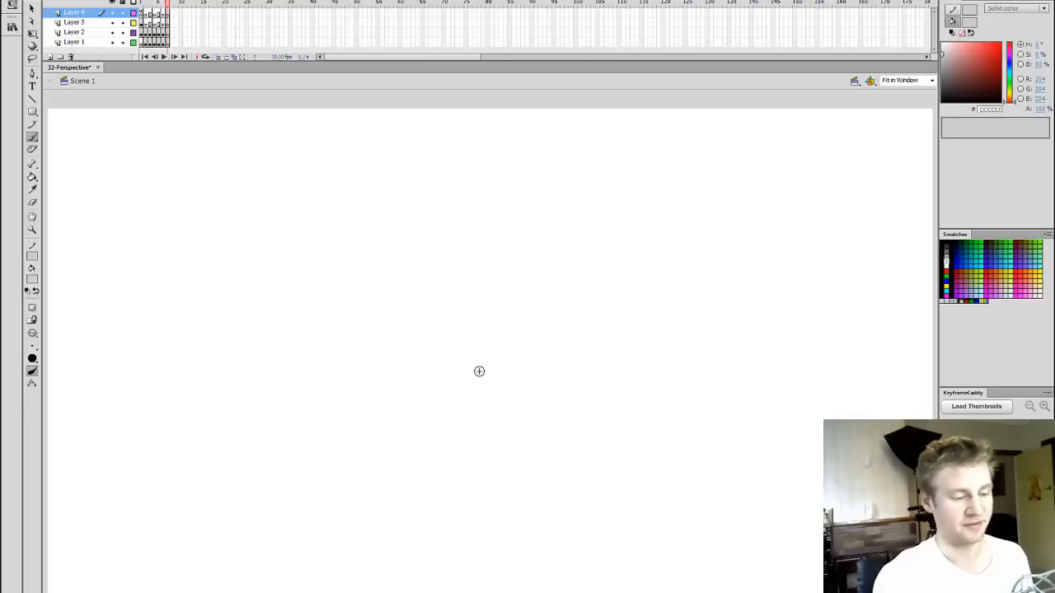
mouse_move(478, 349)
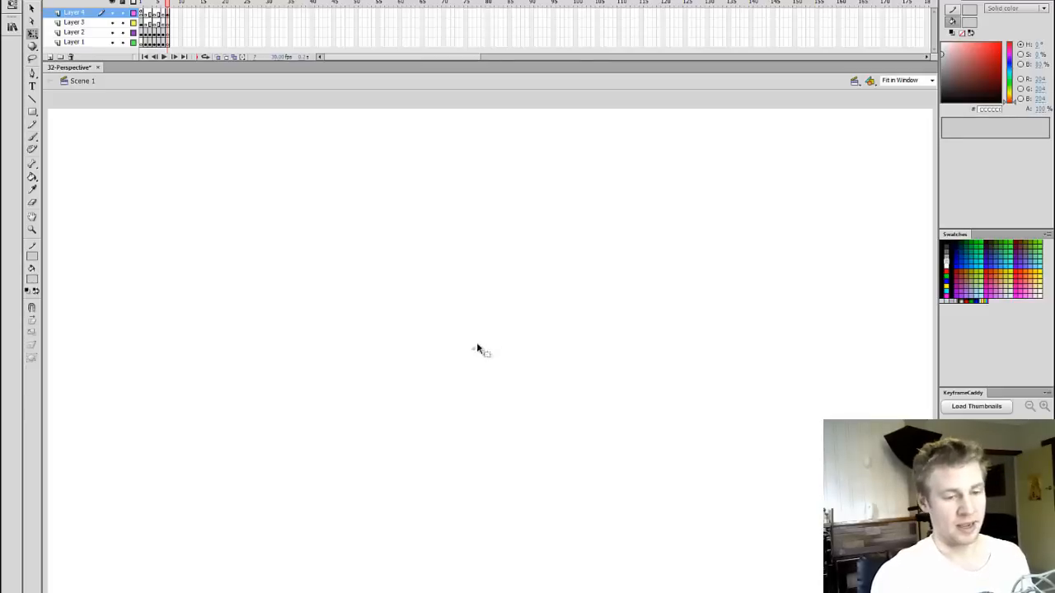
left_click_drag(475, 348, 893, 132)
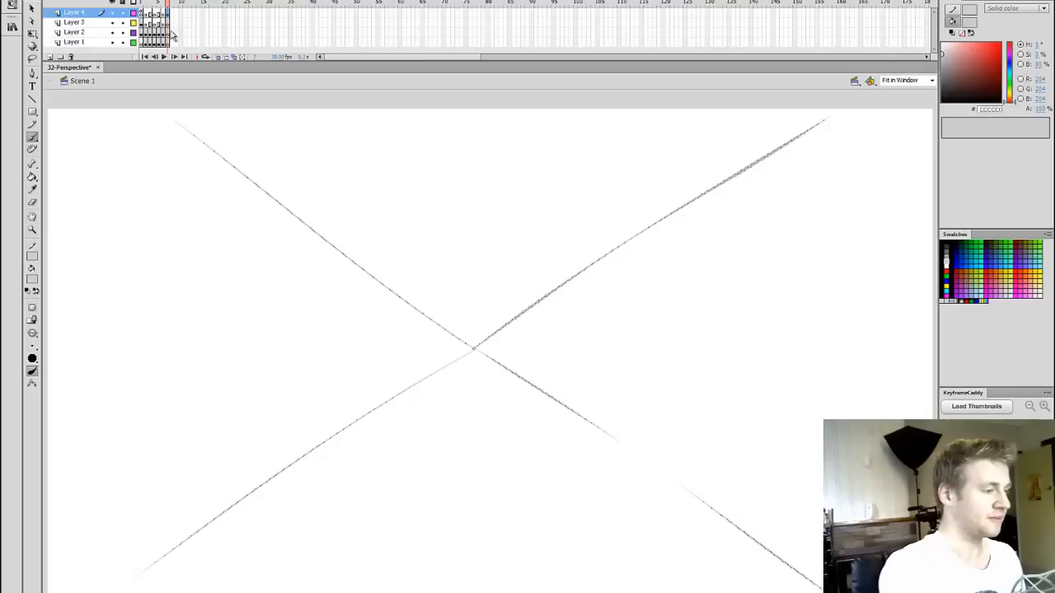
left_click(74, 41)
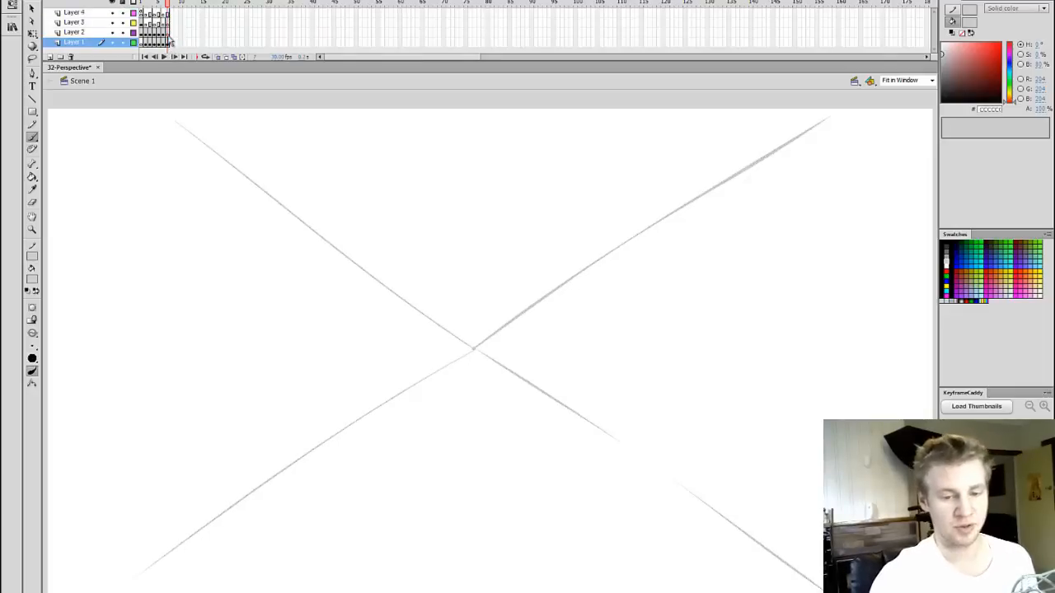
left_click(75, 31)
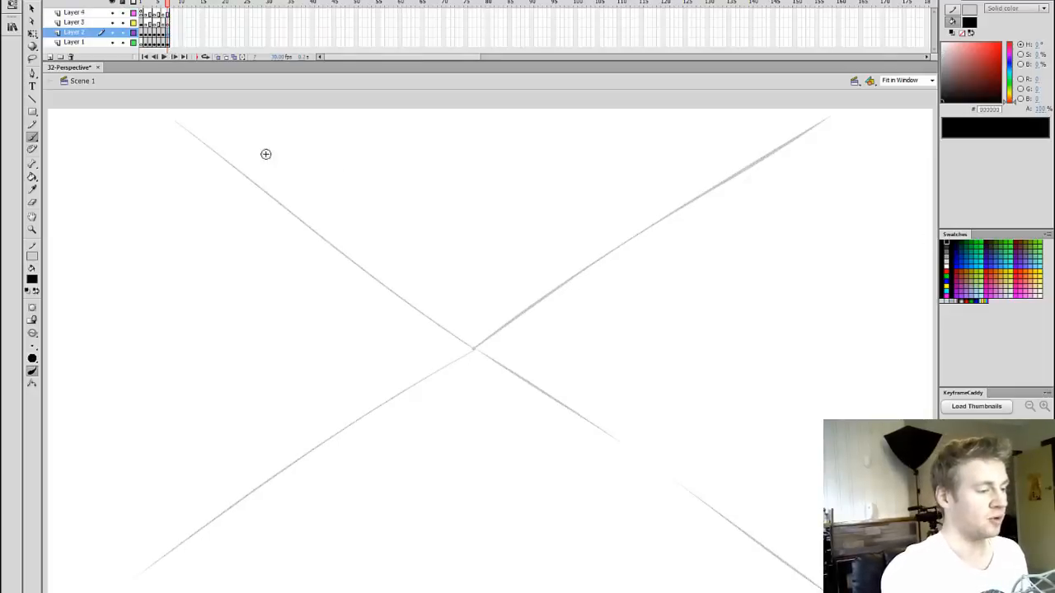
Draw the back-wall rectangle at the X's centre and run room corners out along the diagonals.
left_click_drag(183, 128, 381, 128)
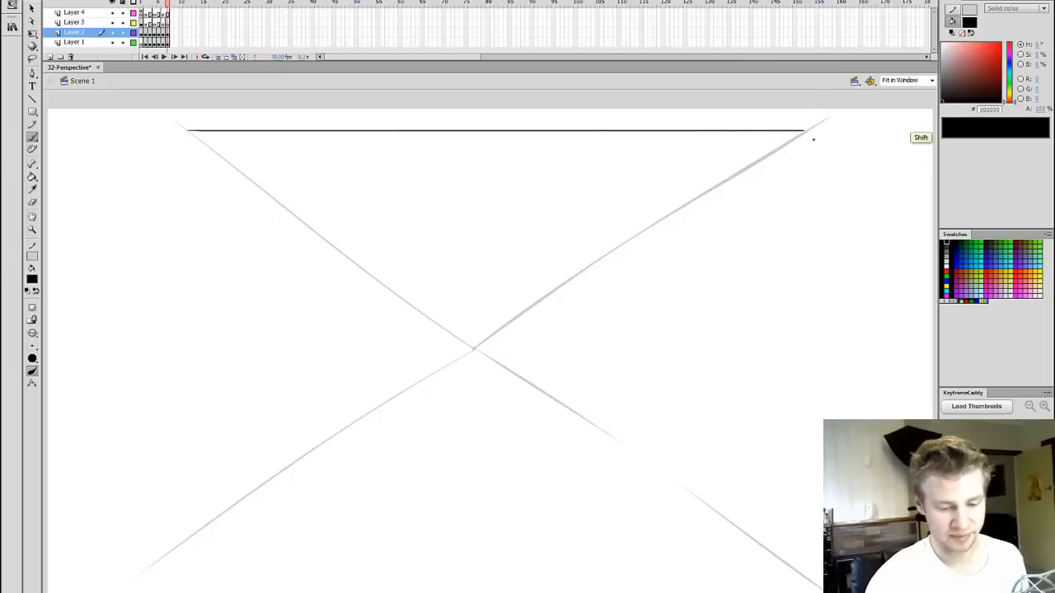
left_click_drag(811, 138, 804, 514)
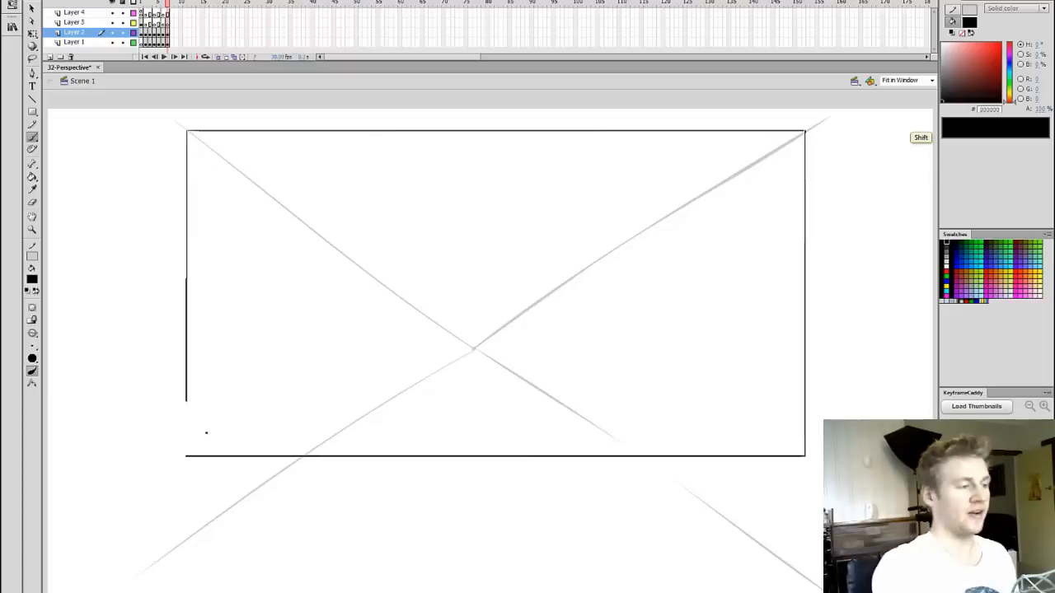
left_click(74, 43)
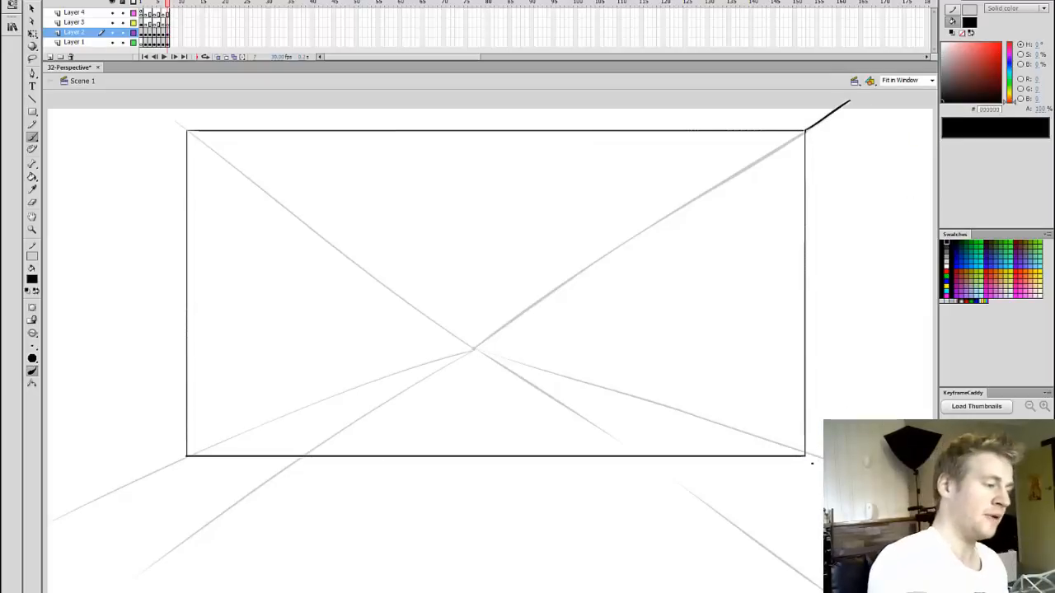
left_click_drag(135, 96, 184, 132)
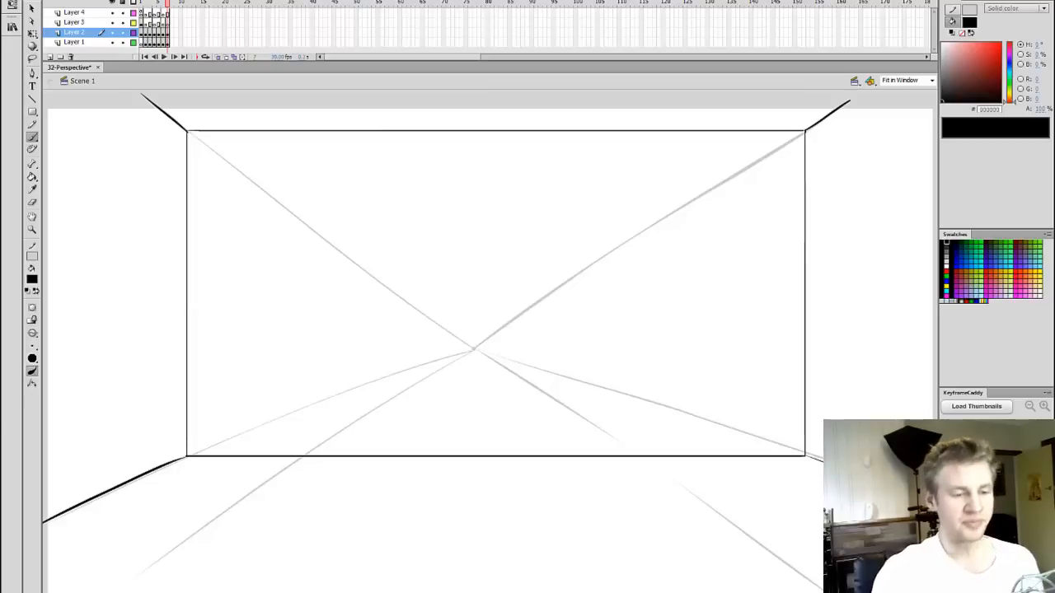
mouse_move(299, 94)
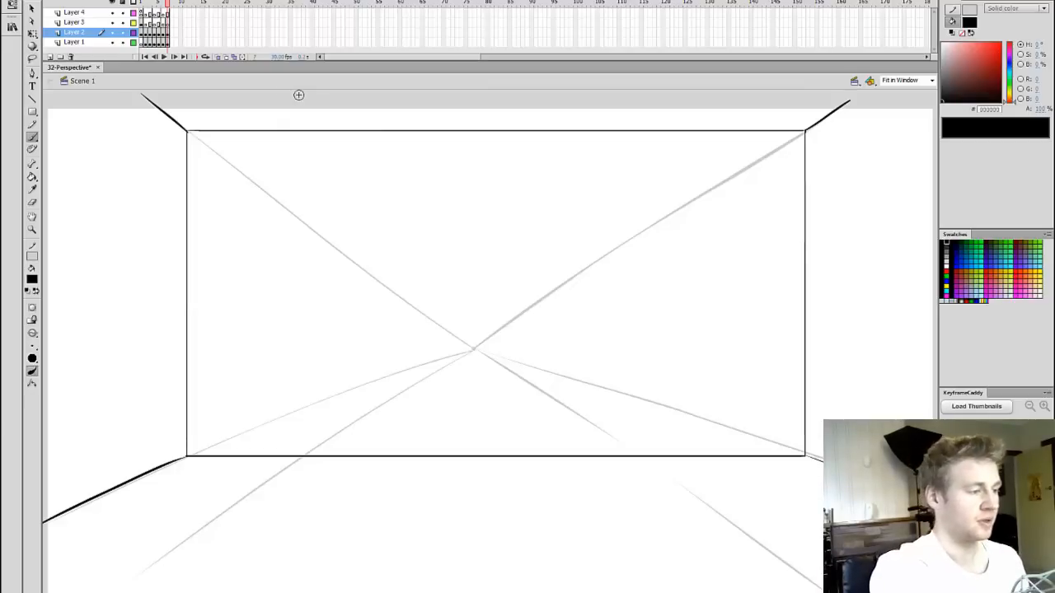
Box out the bed along the left wall and the desk at the back, then start the door's left edge.
left_click(75, 43)
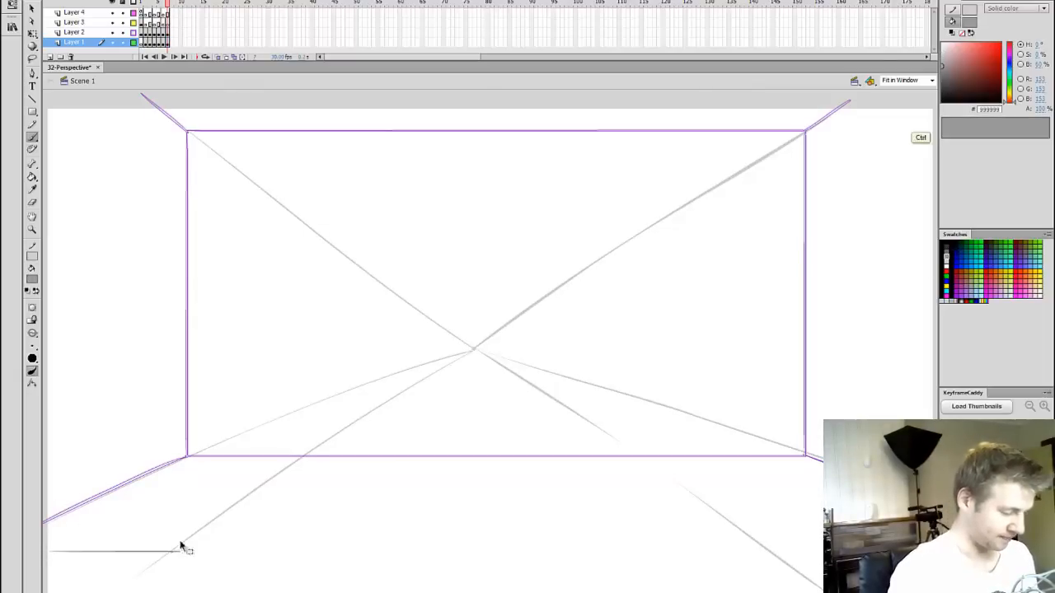
left_click_drag(181, 547, 178, 480)
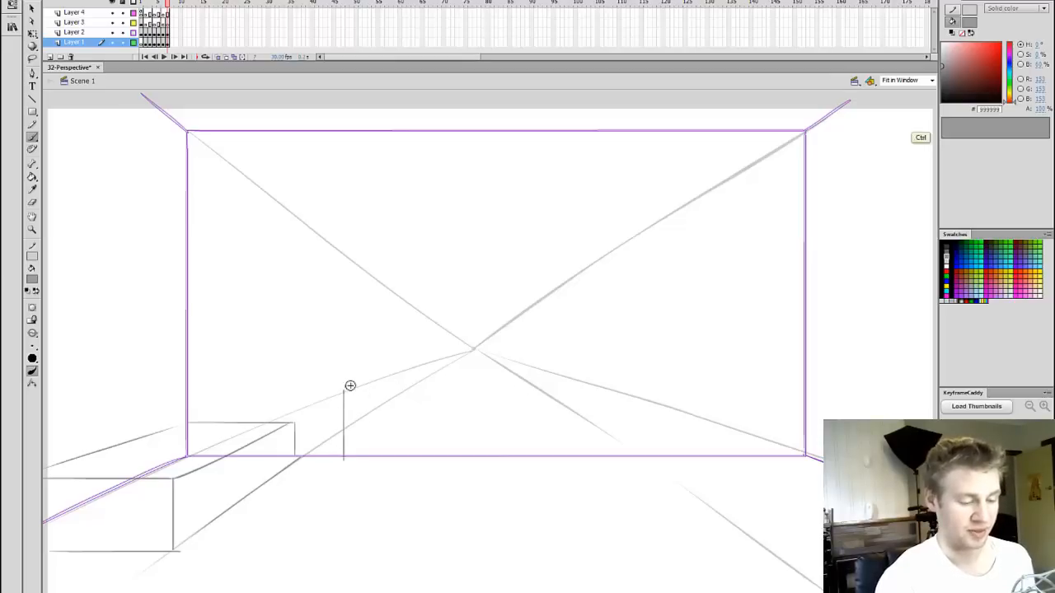
left_click_drag(349, 386, 493, 447)
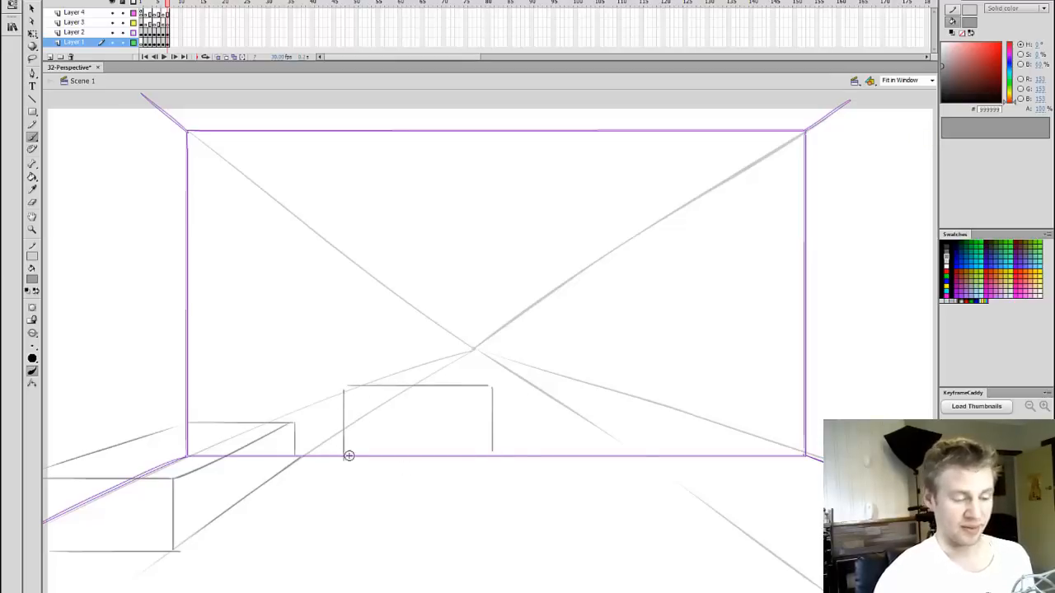
mouse_move(554, 341)
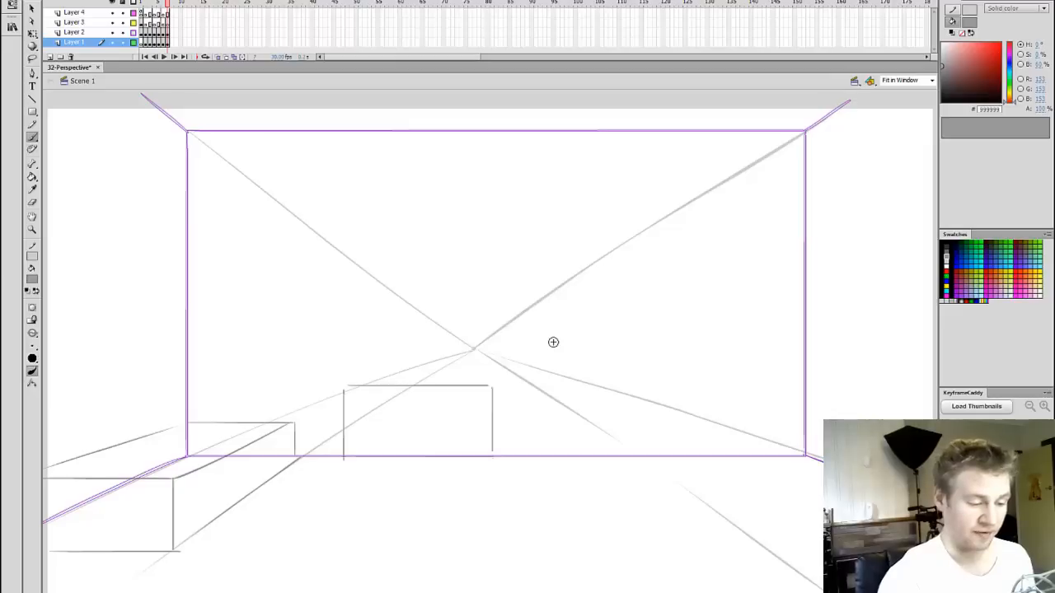
mouse_move(471, 346)
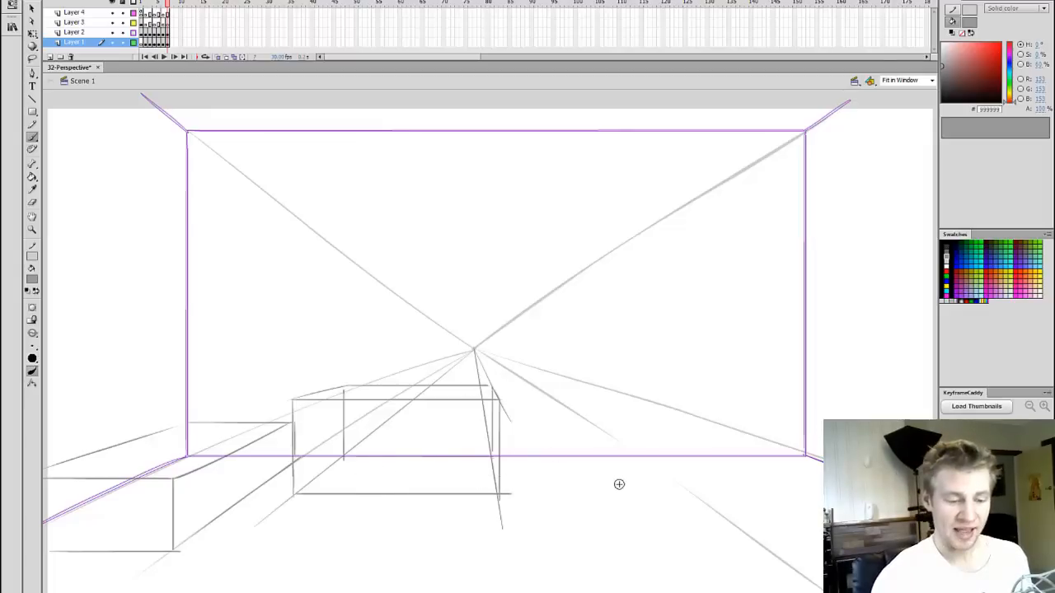
mouse_move(588, 455)
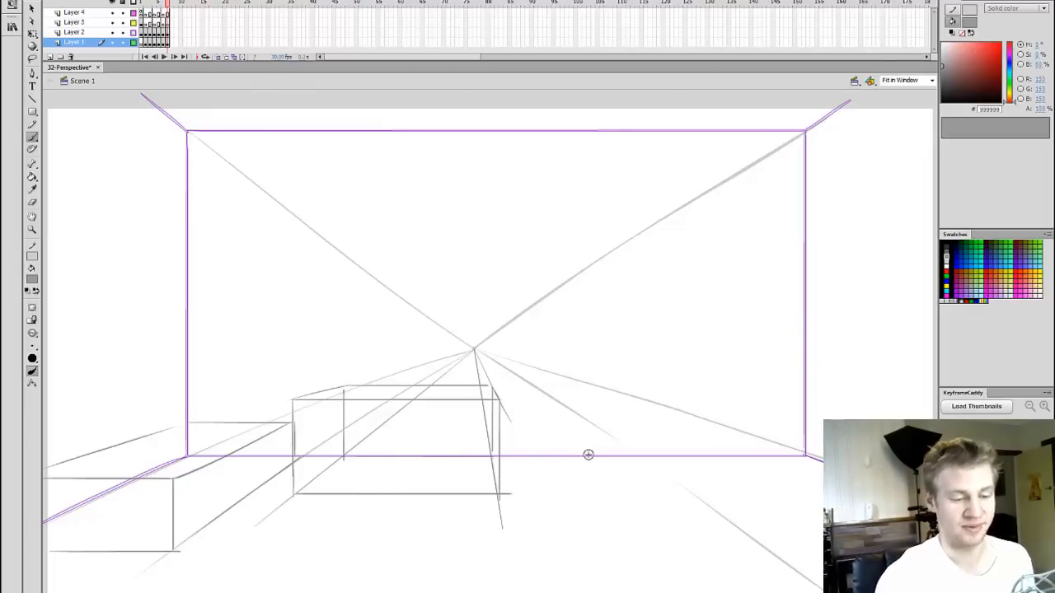
left_click_drag(589, 455, 603, 286)
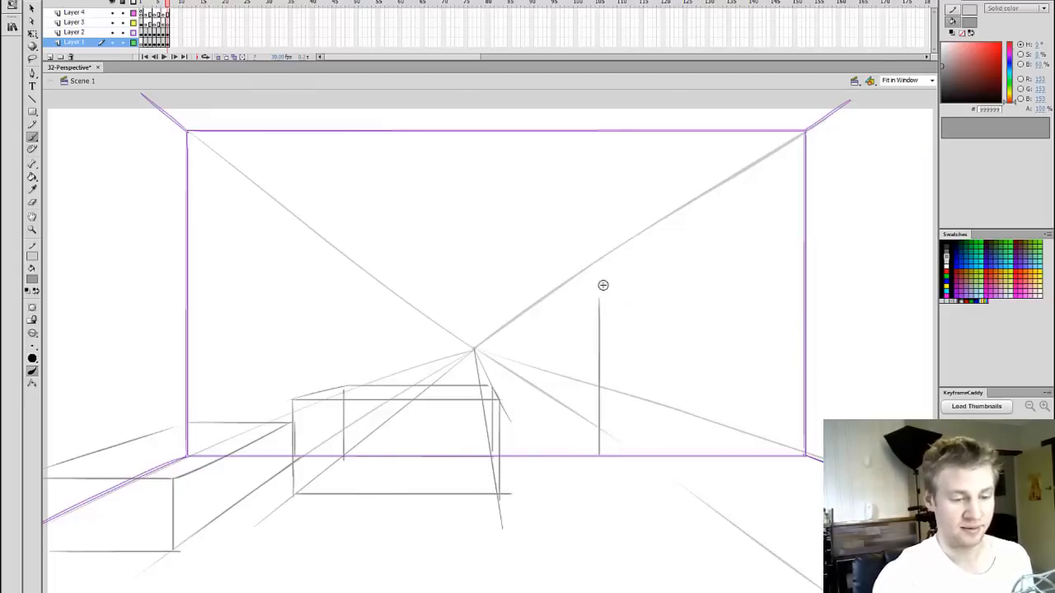
Complete the door rectangle outline on the back wall.
left_click_drag(603, 285, 699, 459)
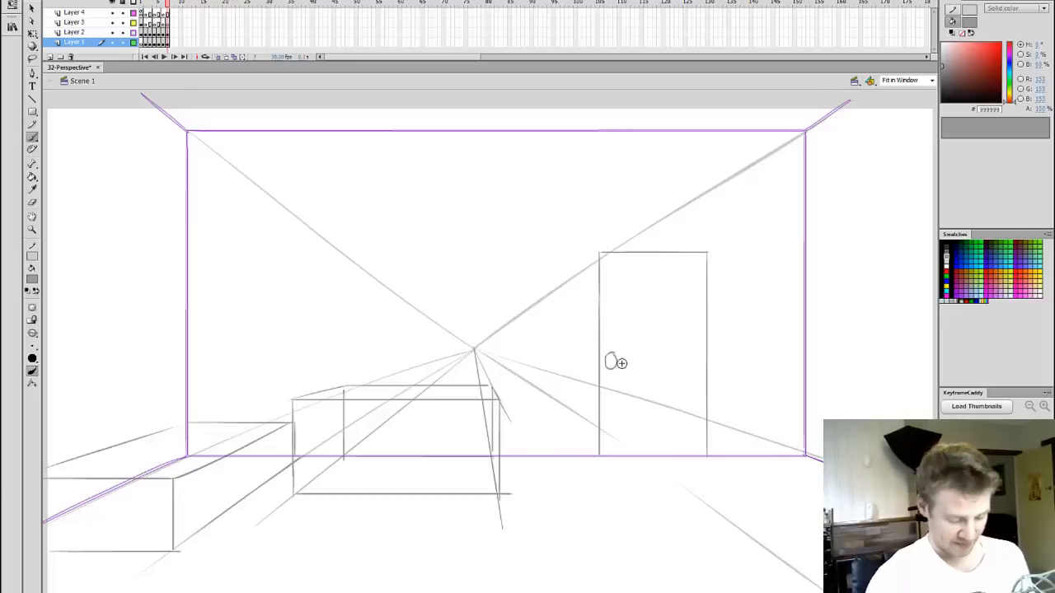
mouse_move(685, 471)
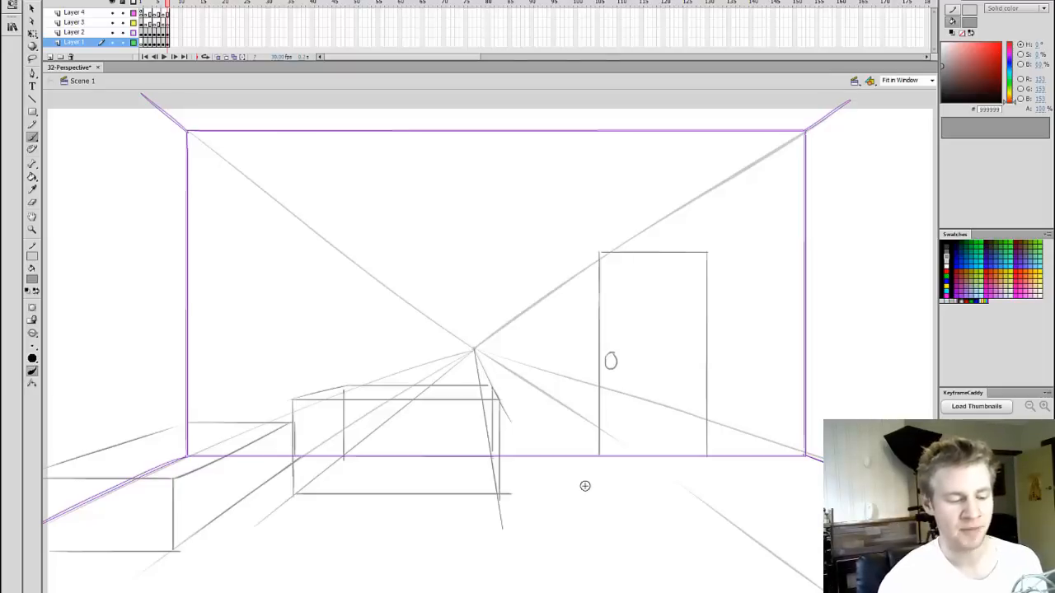
mouse_move(606, 472)
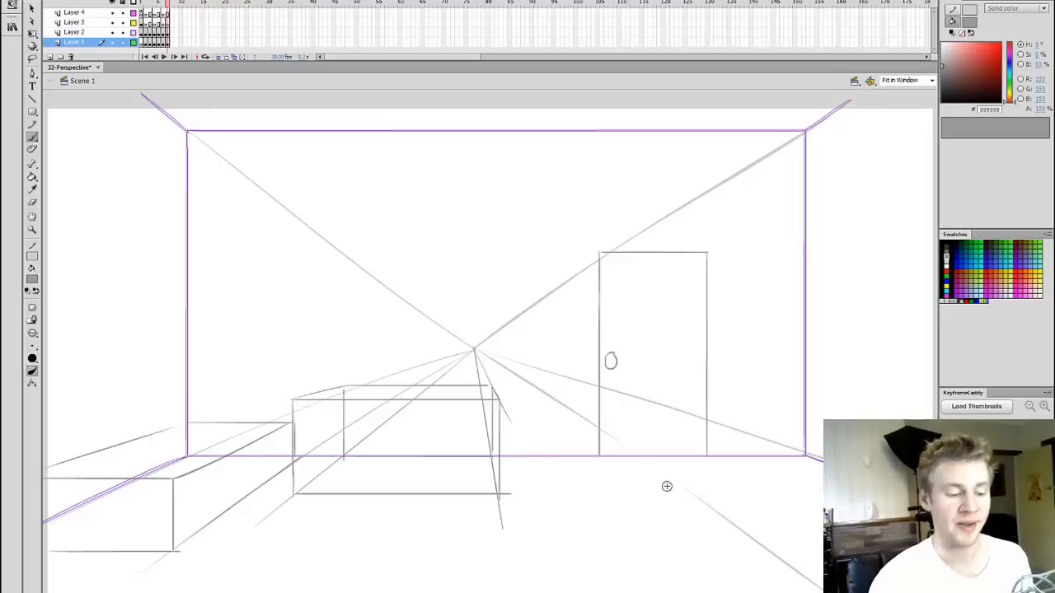
mouse_move(577, 507)
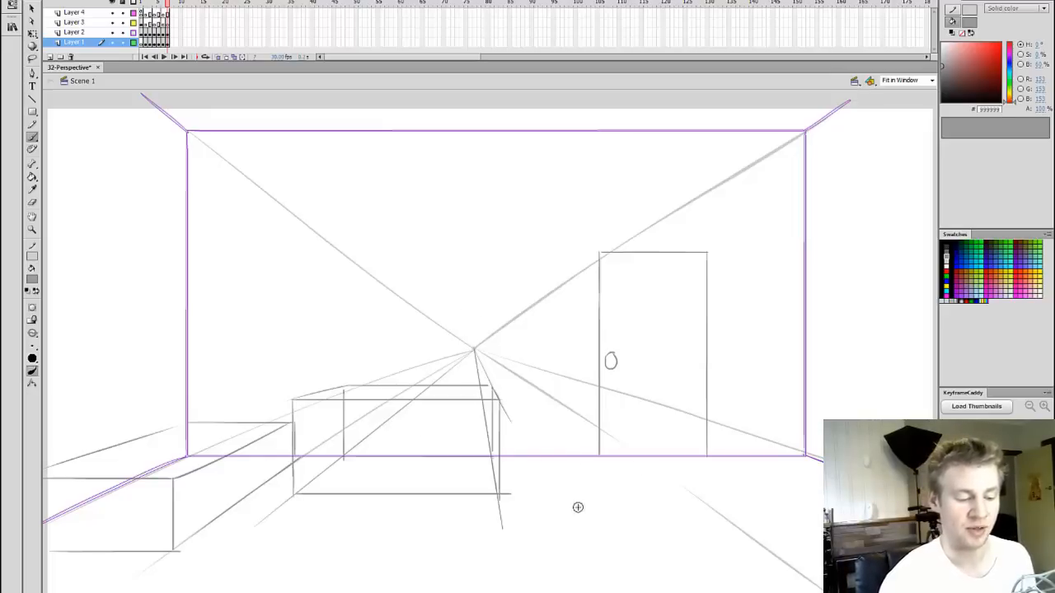
mouse_move(501, 472)
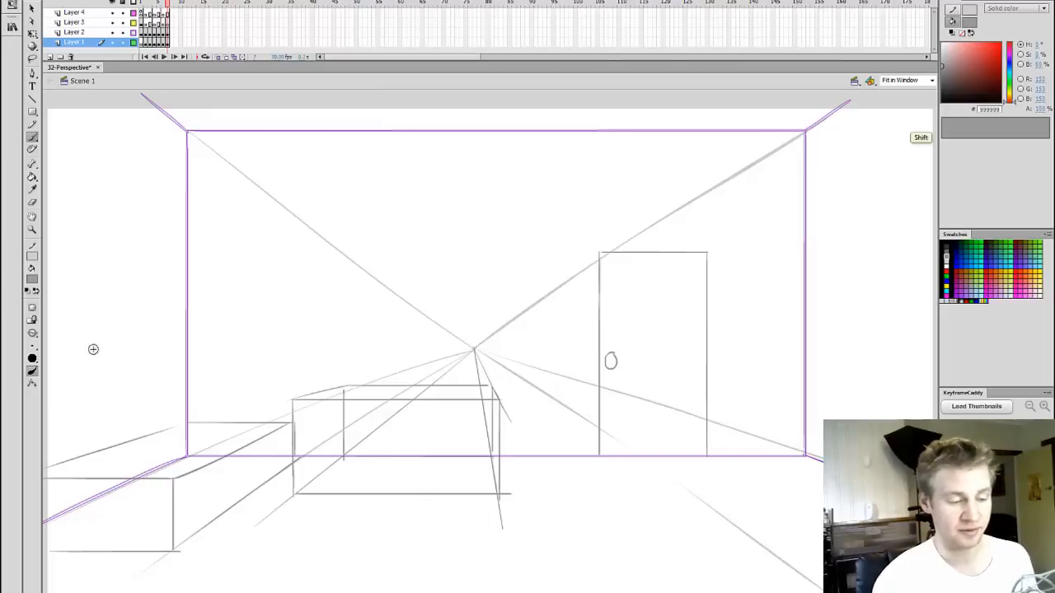
mouse_move(68, 339)
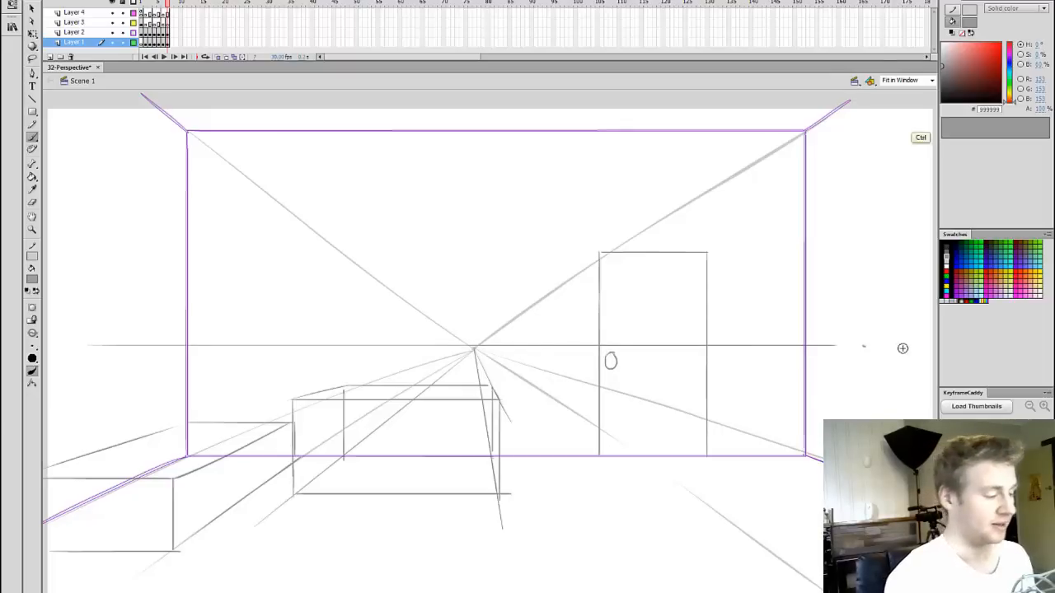
mouse_move(59, 347)
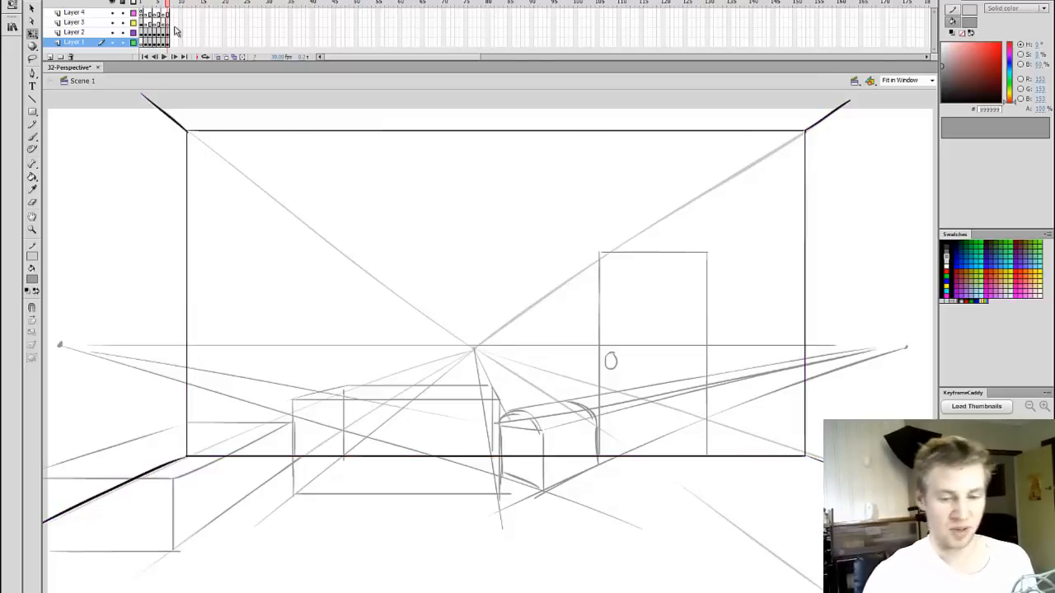
left_click(74, 33)
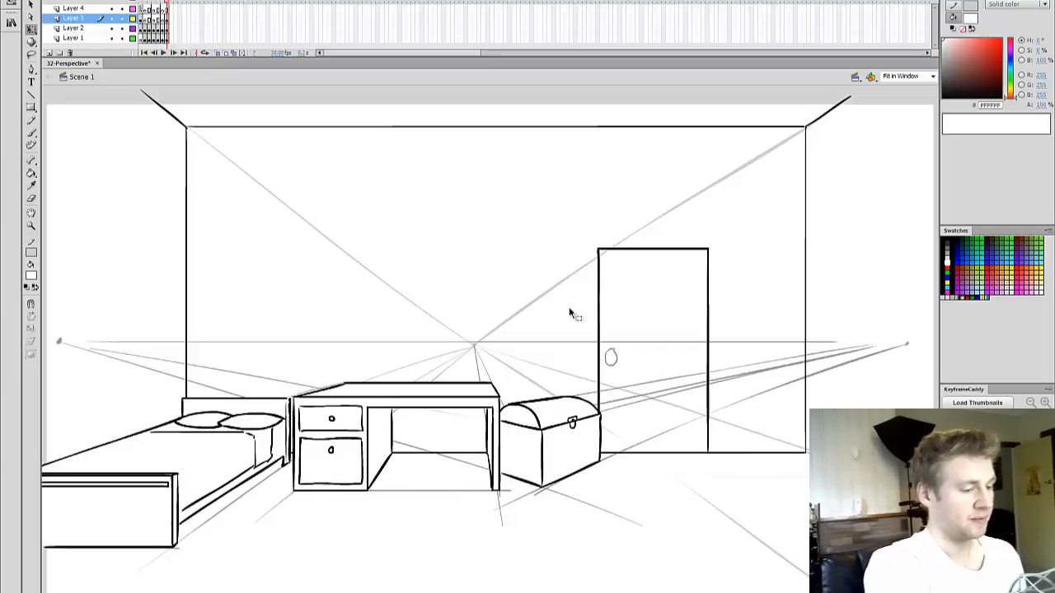
left_click(111, 18)
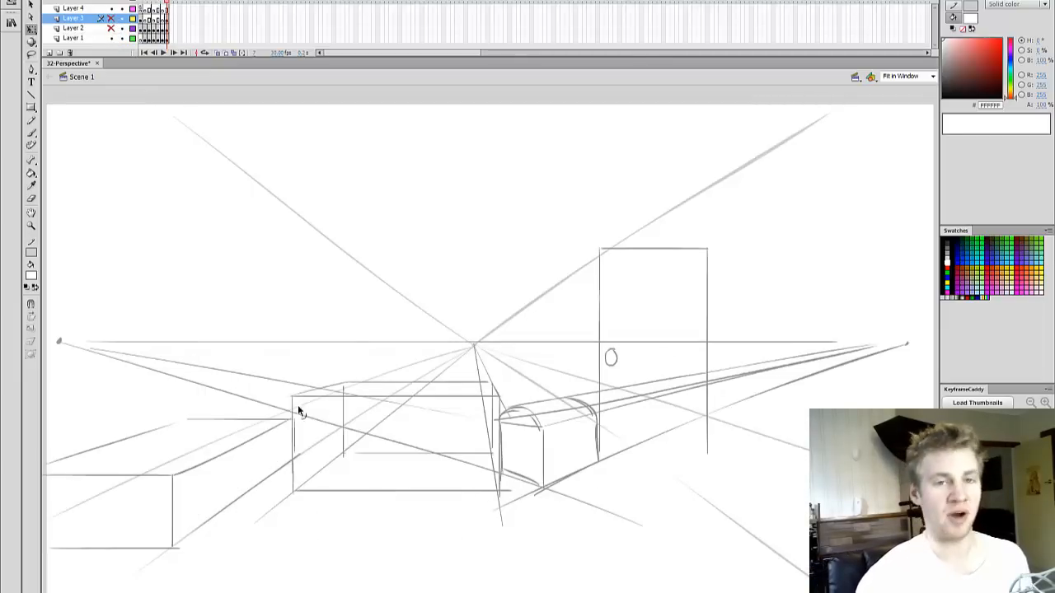
mouse_move(775, 422)
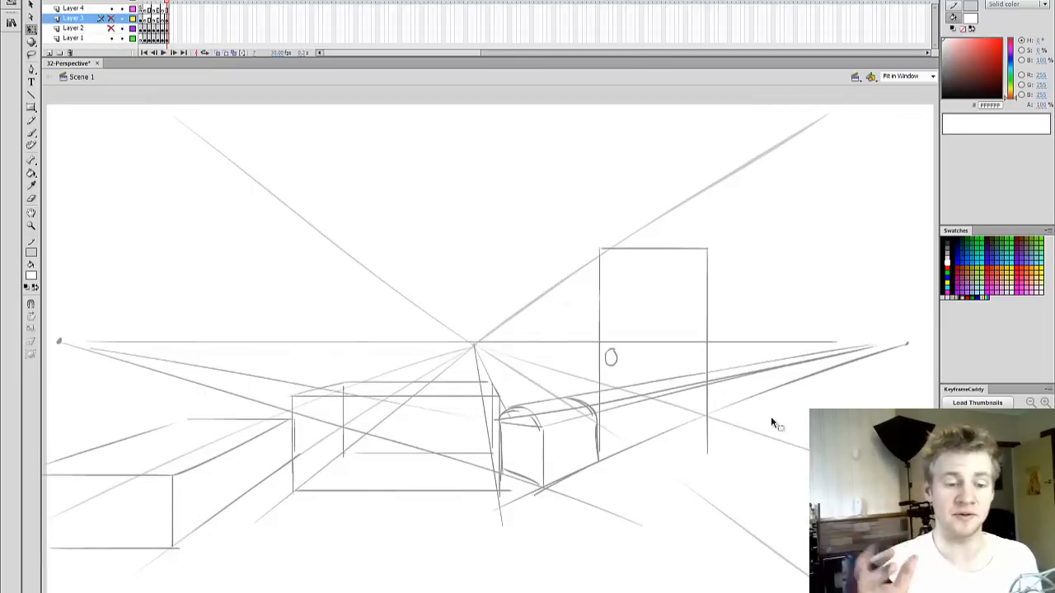